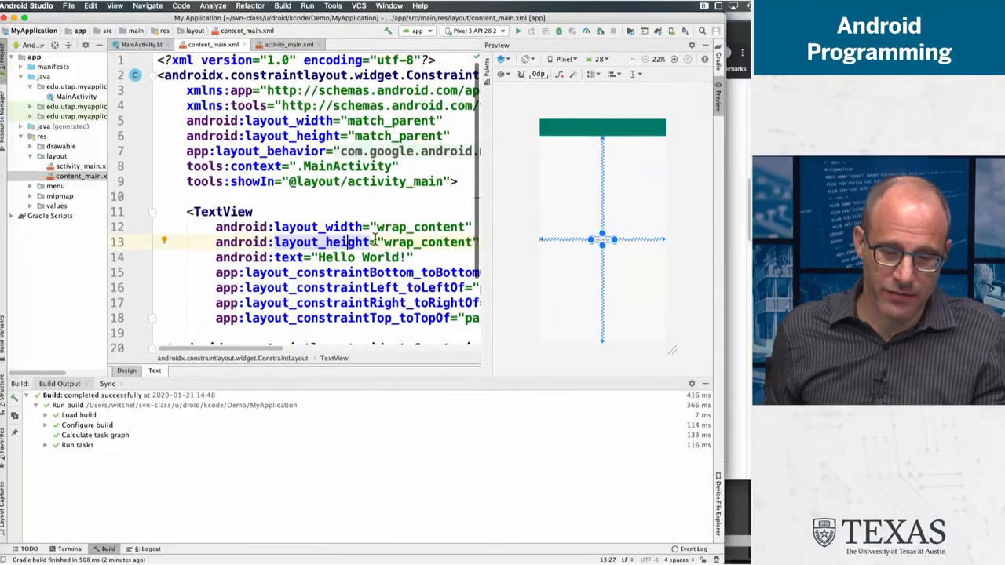
- Switch content_main.xml to the Design view and select the Hello World TextView to show its constraints
scroll(down, 3)
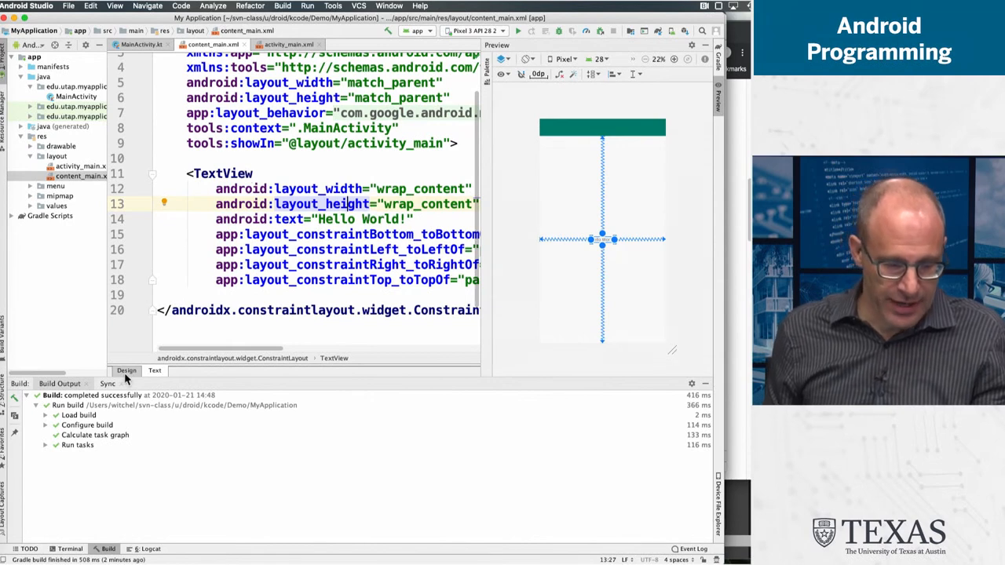
click(126, 370)
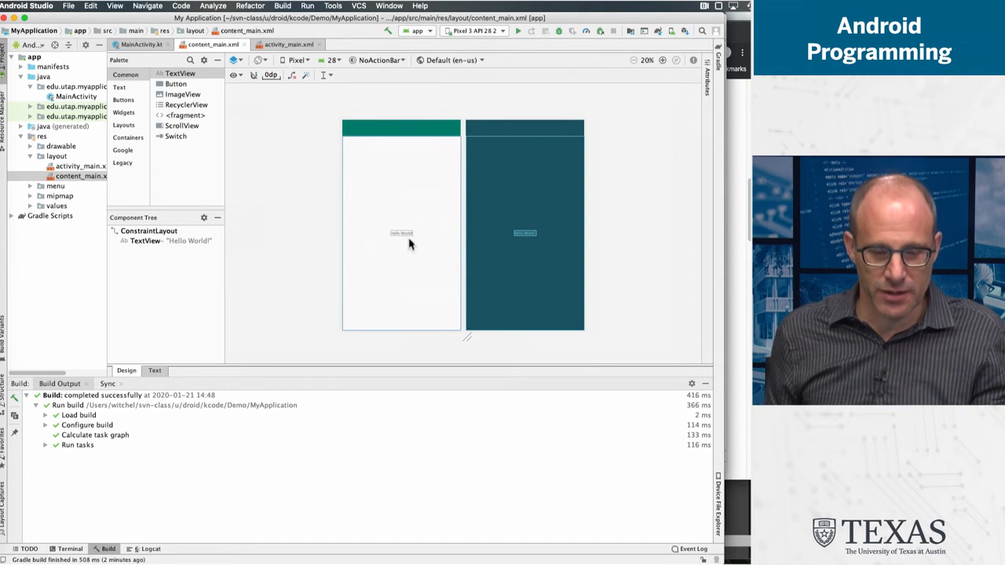
click(401, 232)
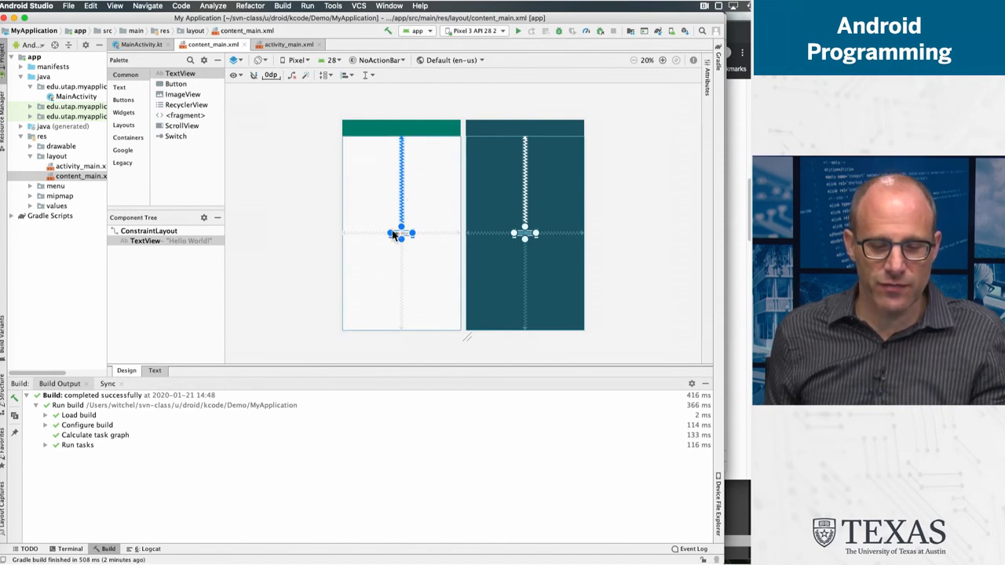
mouse_move(421, 214)
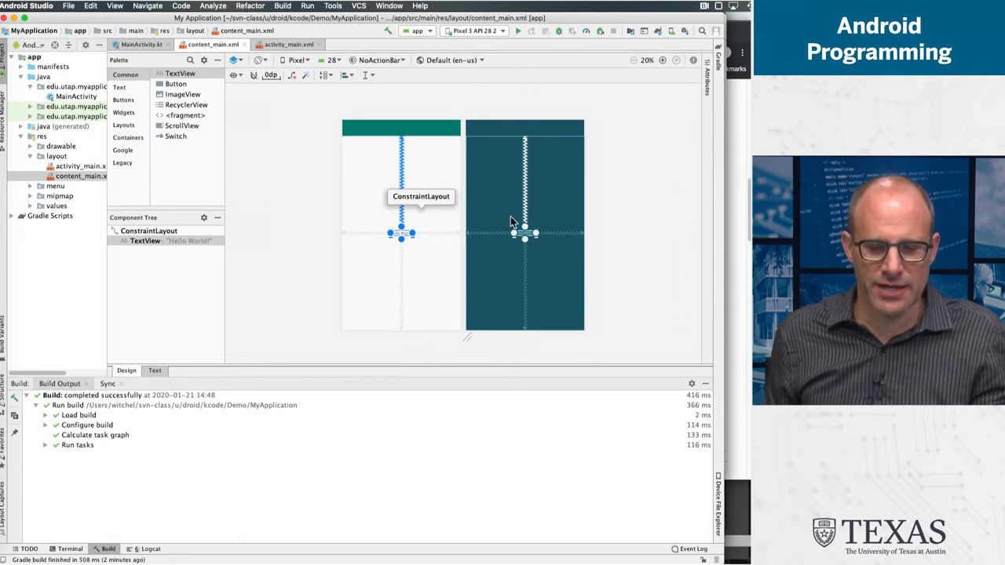
mouse_move(562, 238)
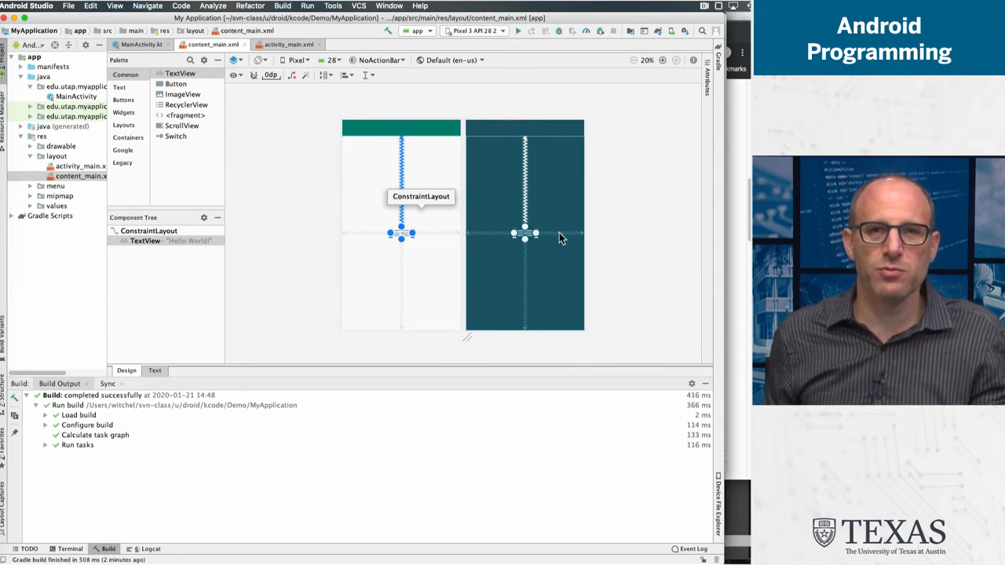
mouse_move(402, 223)
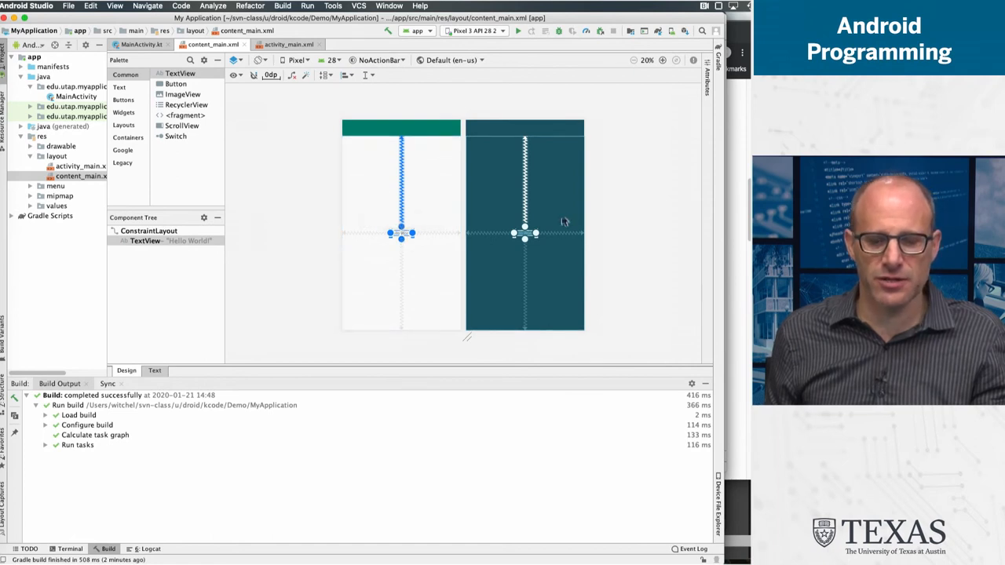
mouse_move(524, 235)
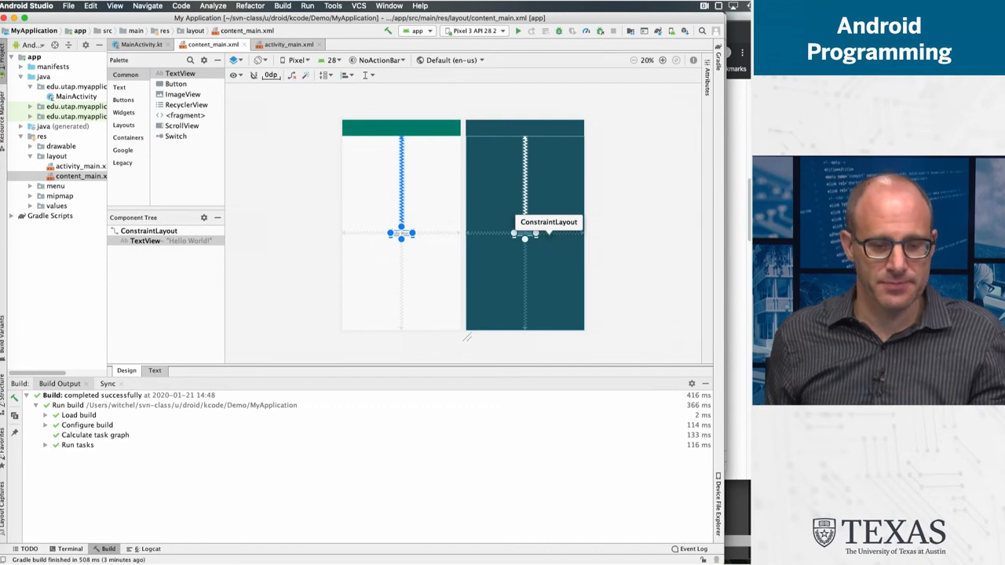
- Back in the XML text, add android:padding="64dp" to the Hello World TextView
click(153, 371)
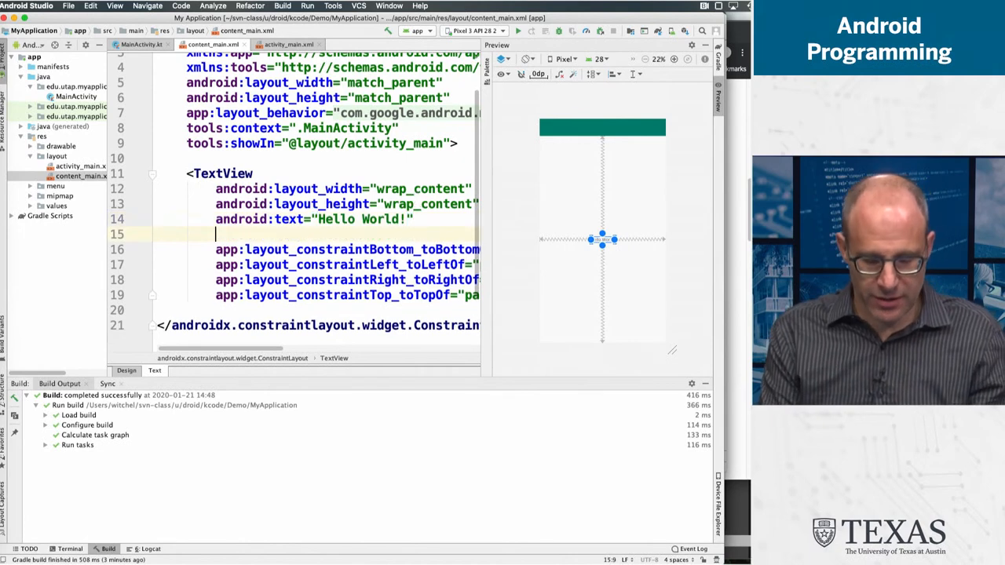
text(android:padding=")
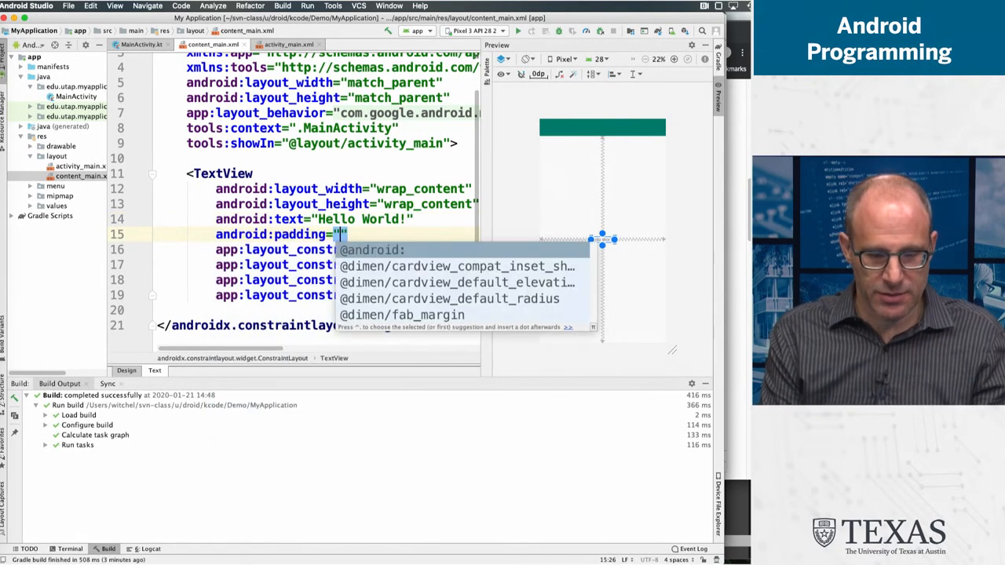
text(64dp)
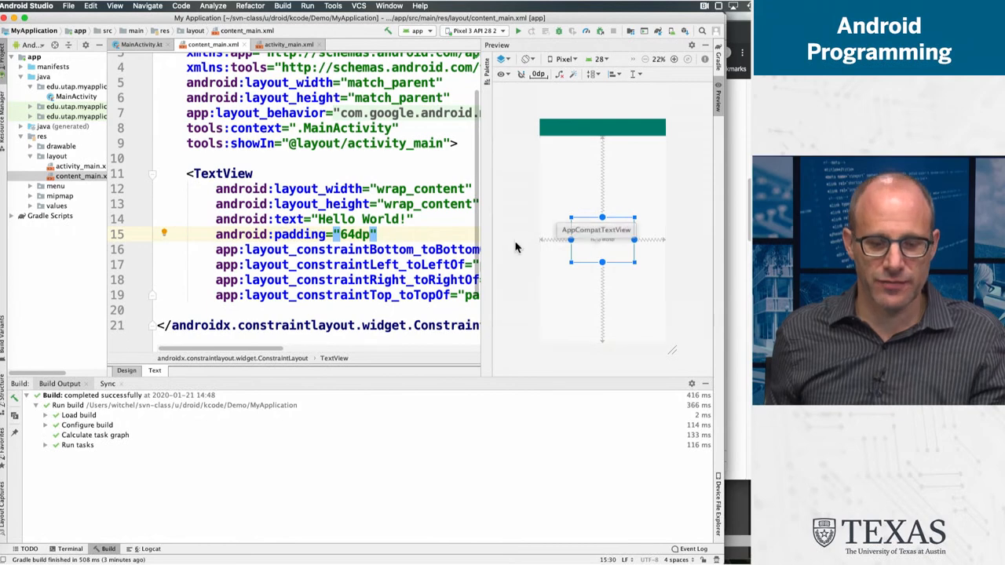
mouse_move(609, 253)
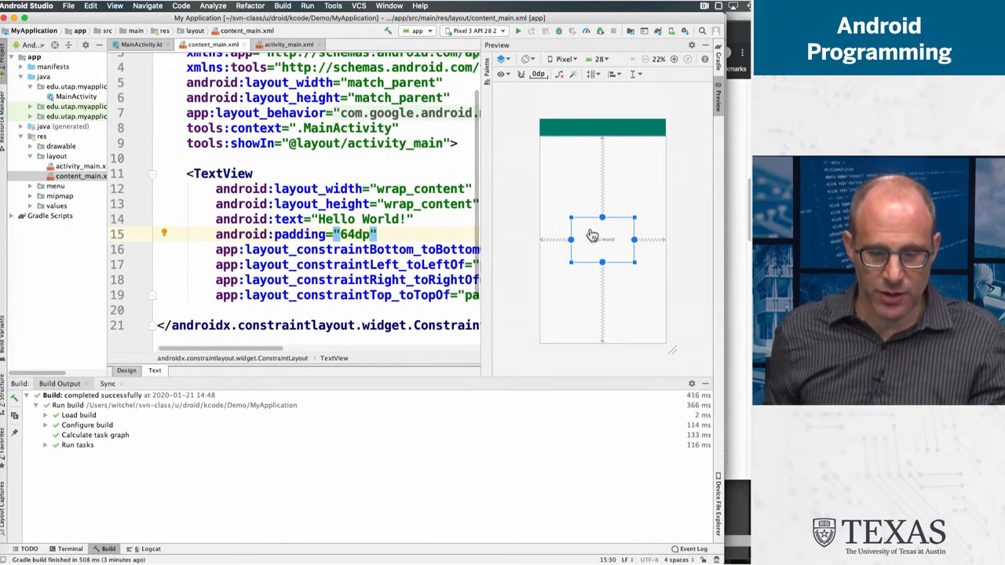
mouse_move(603, 239)
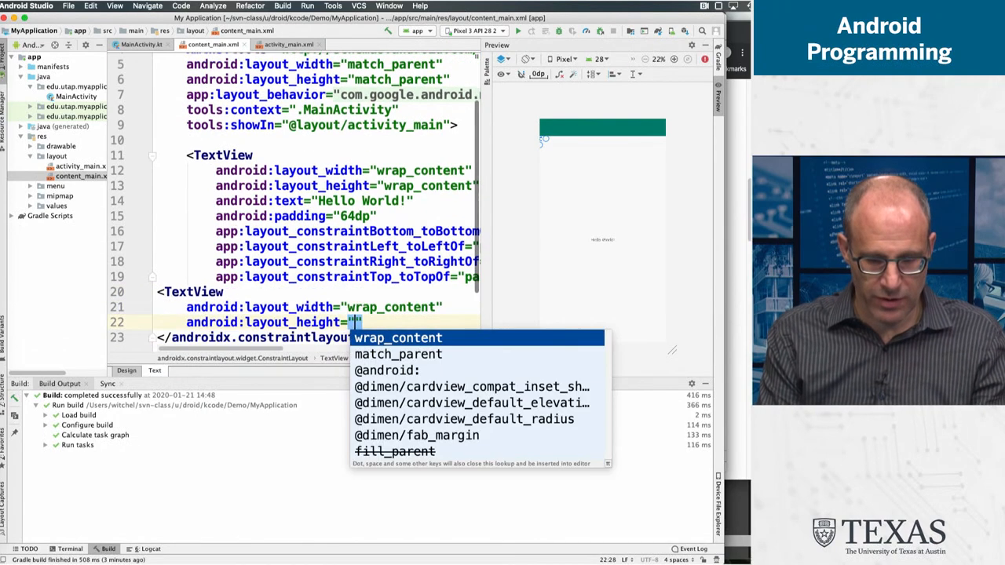
- Add a wrap_content TextView with android:text="Goodbye world" and android:textSize="18sp"
click(399, 337)
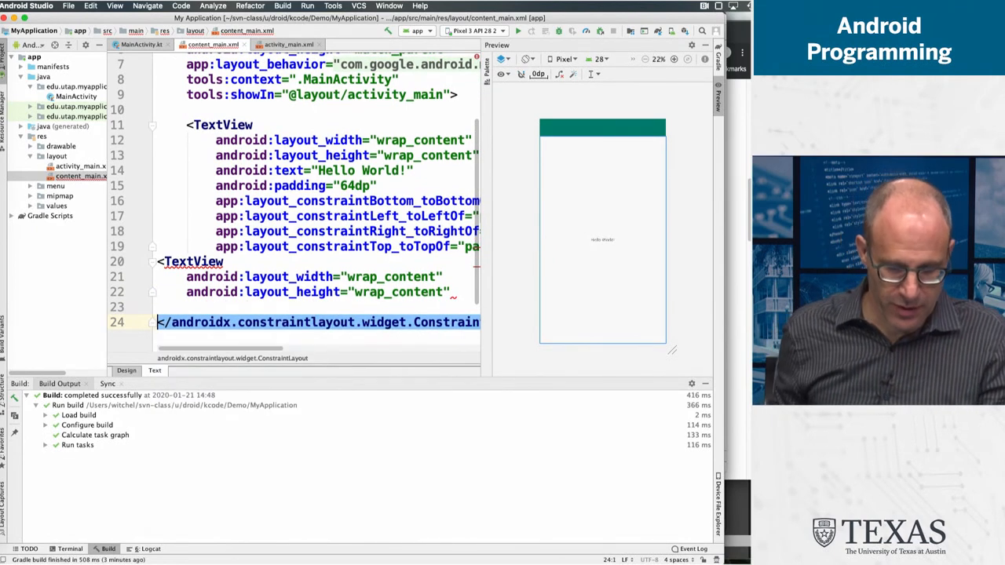
text(e)
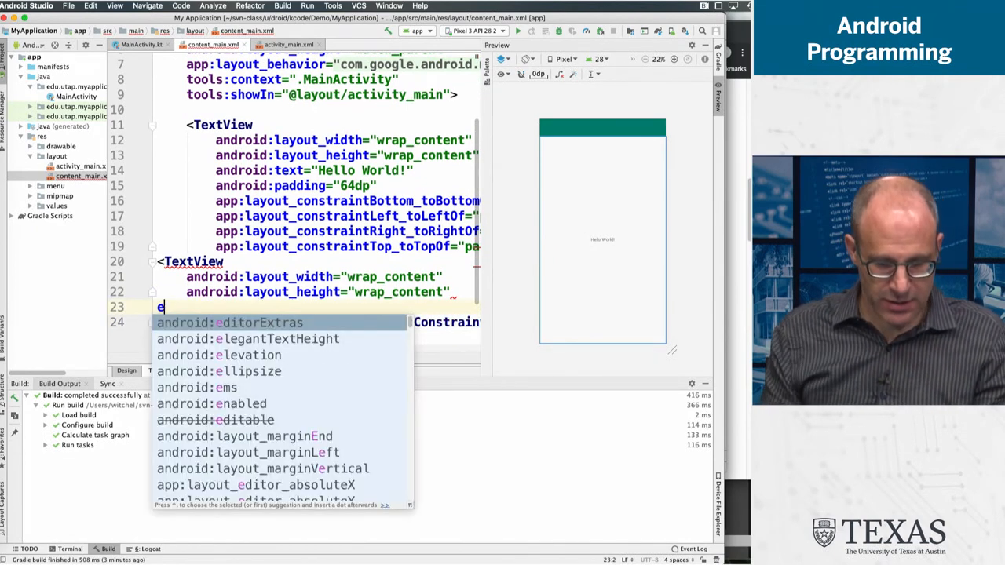
text(text=")
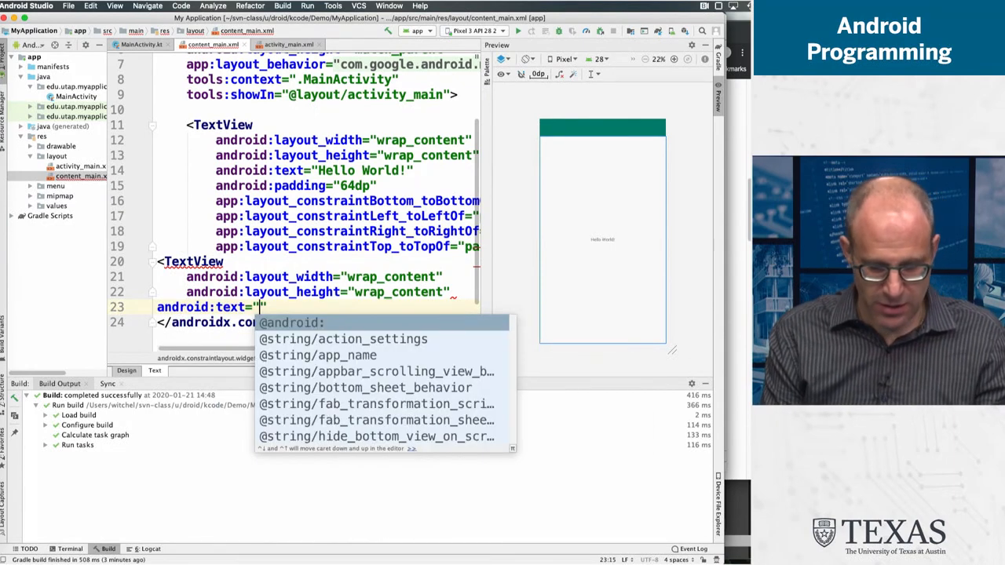
text(Good)
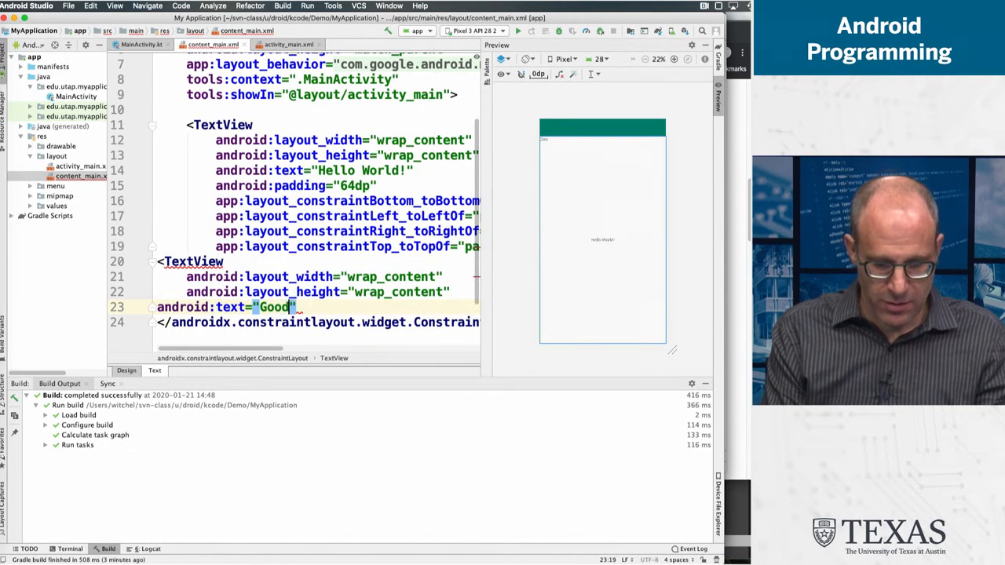
text(bye world)
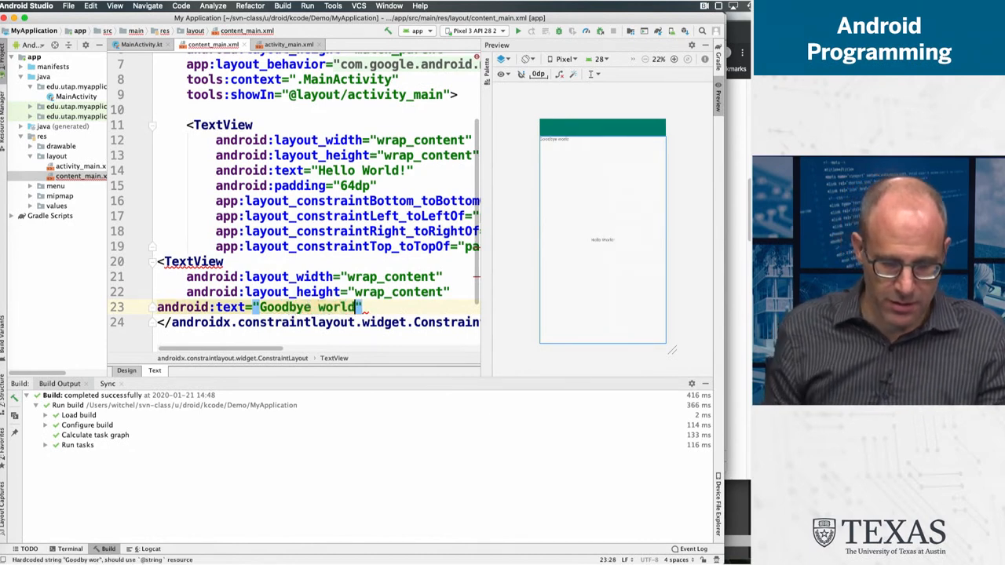
key(Return)
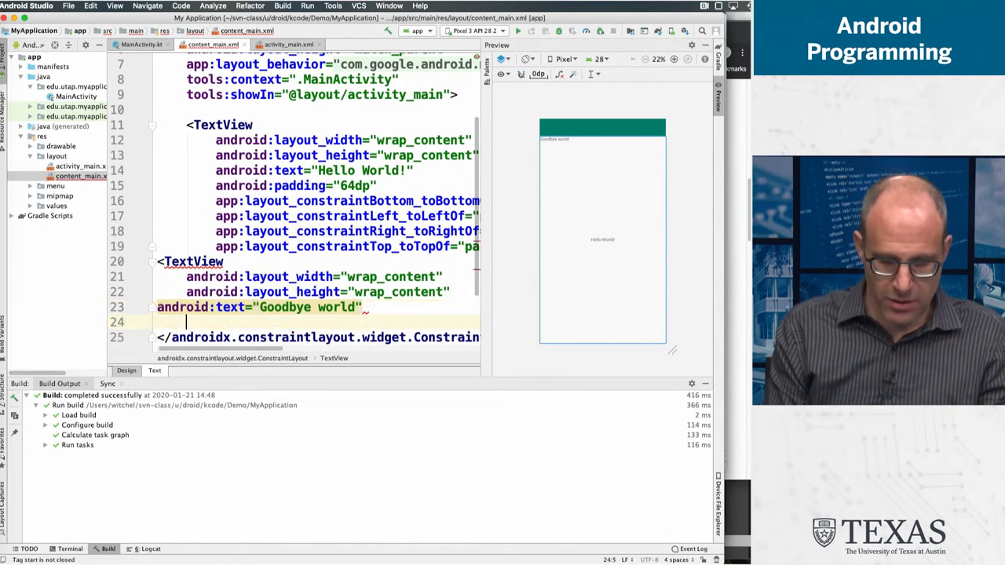
text(android:textSize=")
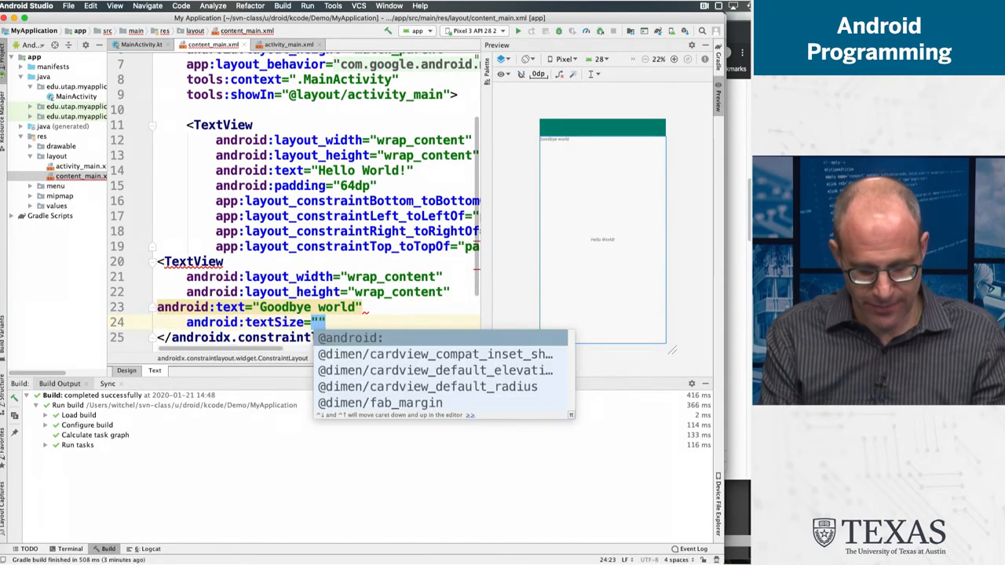
text(18sp)
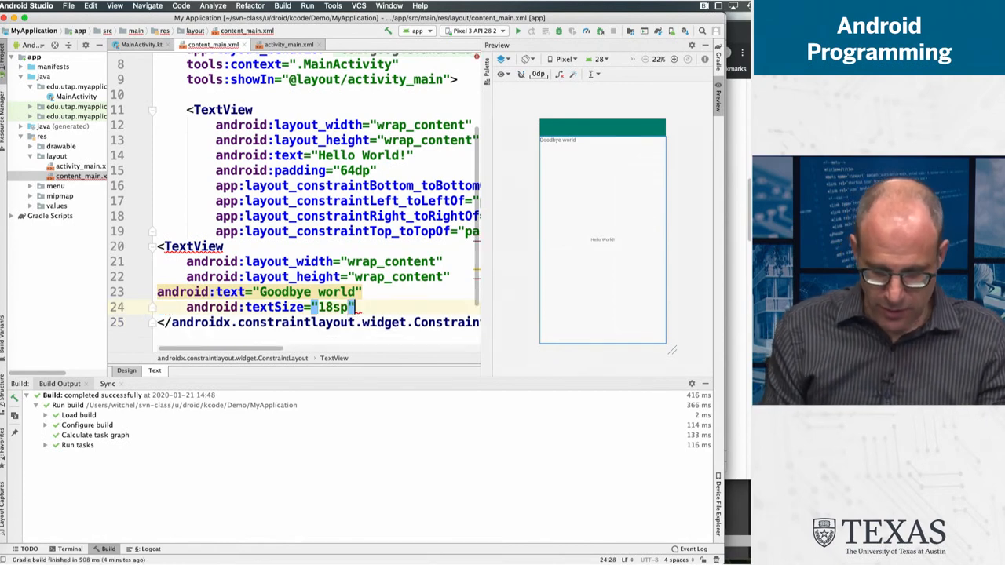
- Add app:layout_constraintStart_toEndOf to the Goodbye world TextView via autocomplete
text(cons)
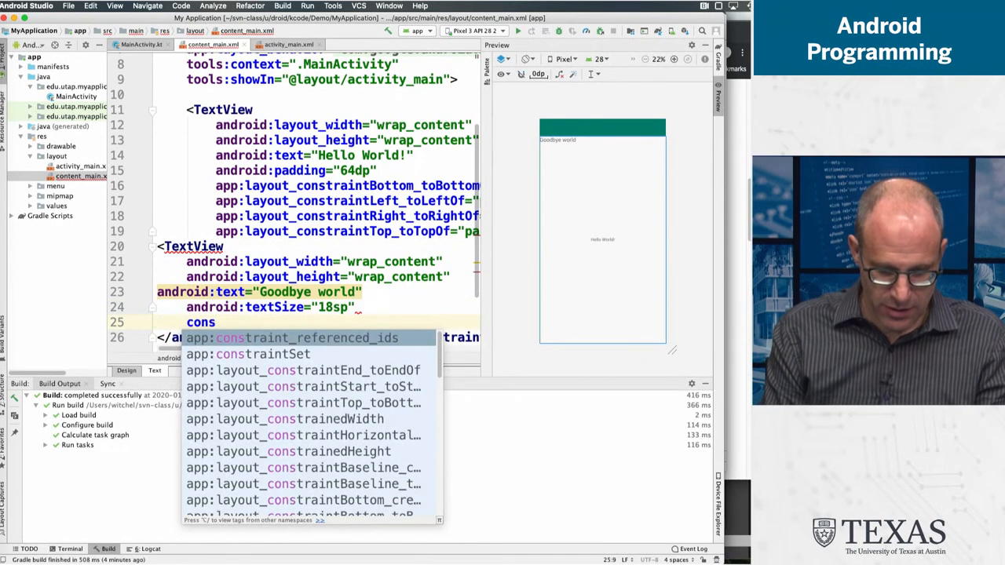
mouse_move(317, 387)
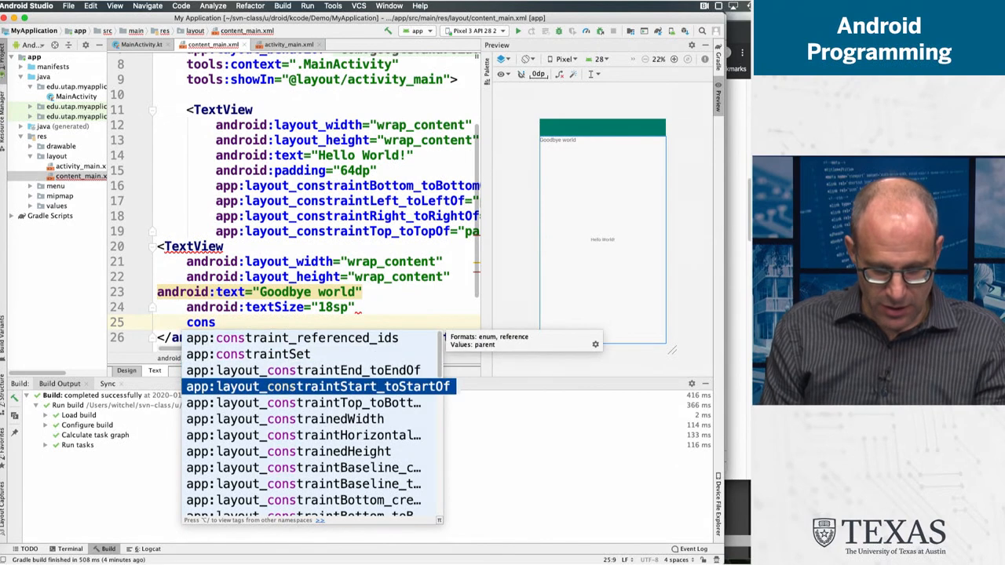
click(317, 386)
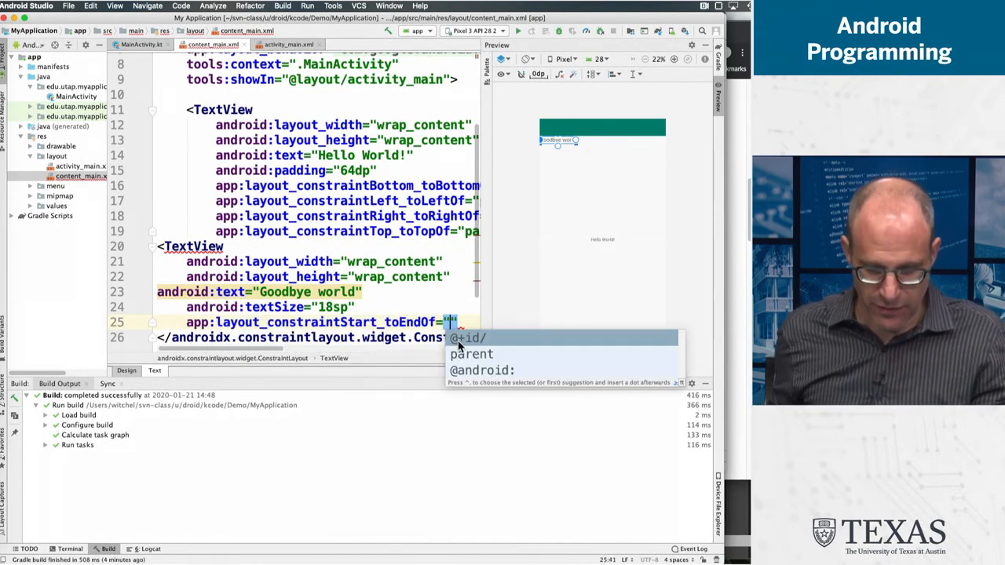
click(468, 336)
text(android:defaultFocusHighlig)
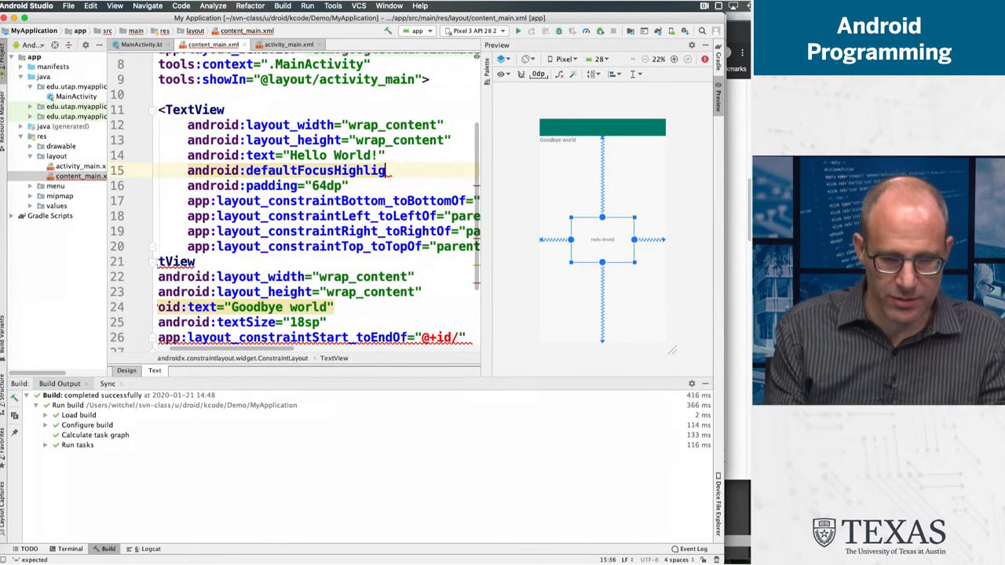
- Give Hello World android:id="@+id/hello" and point Goodbye world's start constraint at @+id/hello
key(Backspace)
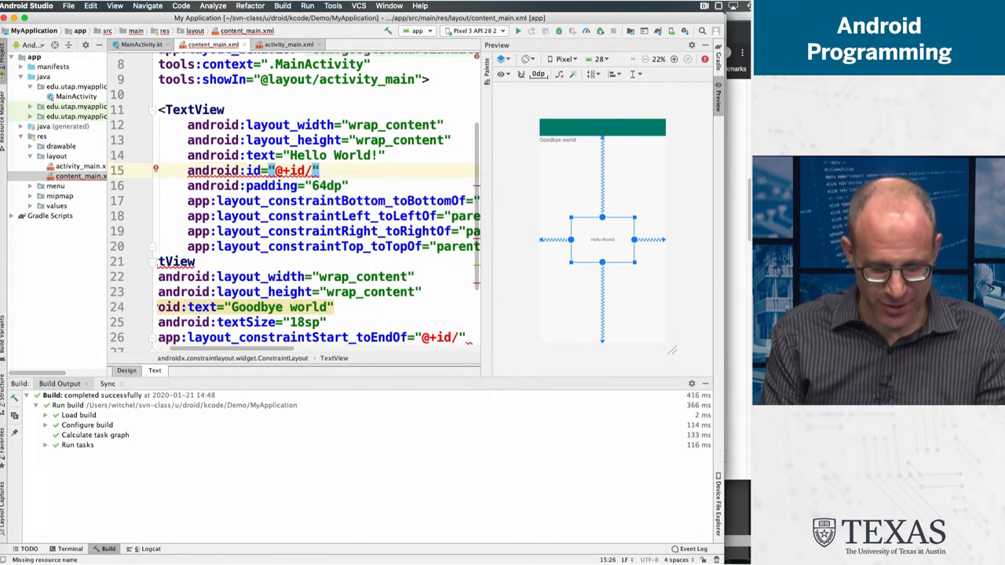
text(hello)
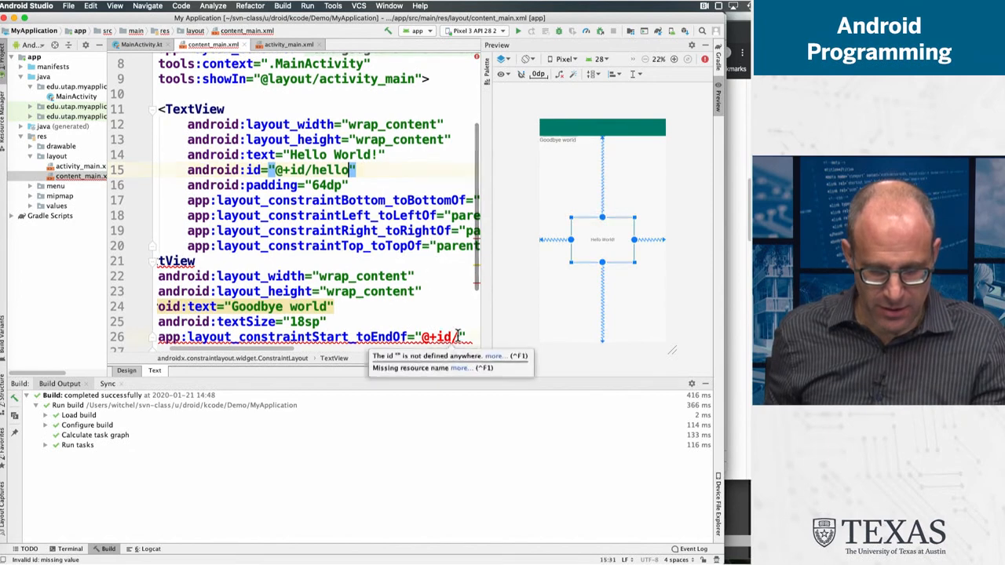
text(hello)
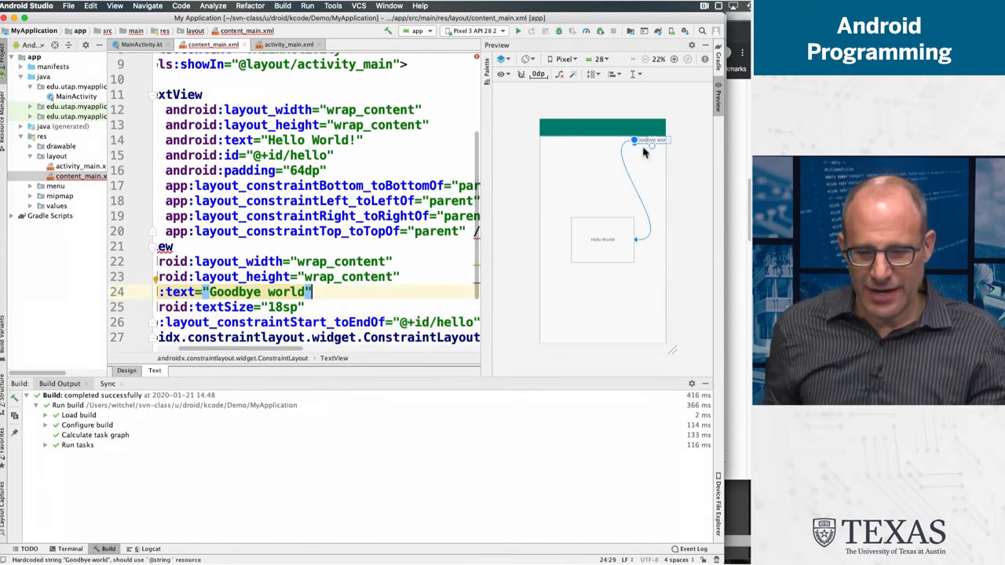
mouse_move(628, 192)
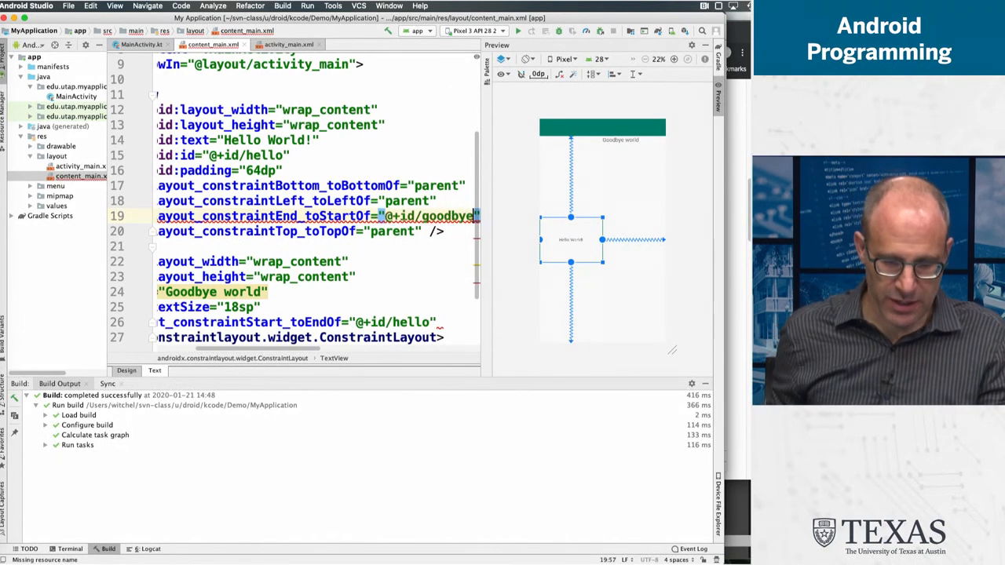
- Add android:id="@+id/goodbye" to the Goodbye world TextView
click(358, 277)
text(android:)
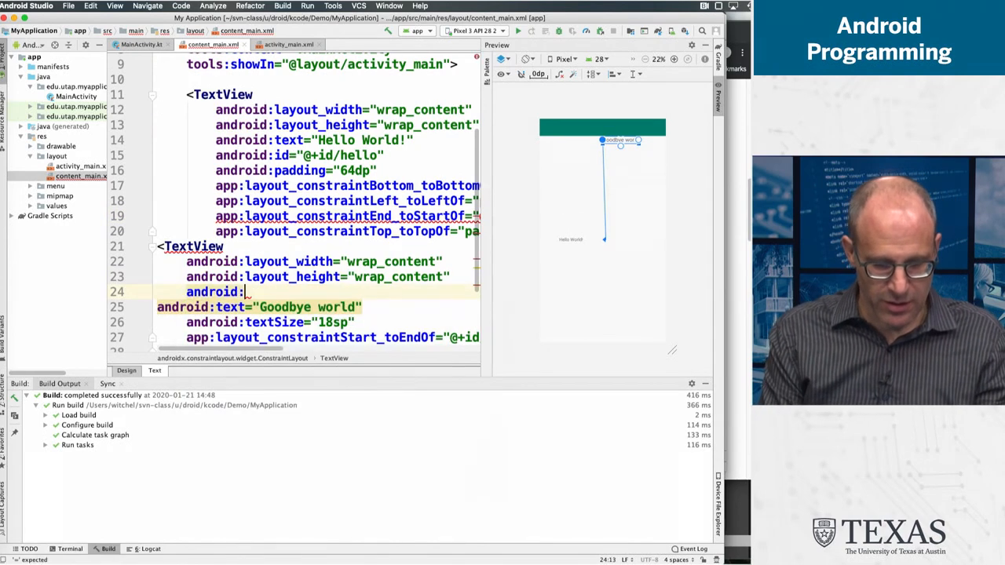
text(id="@+id/)
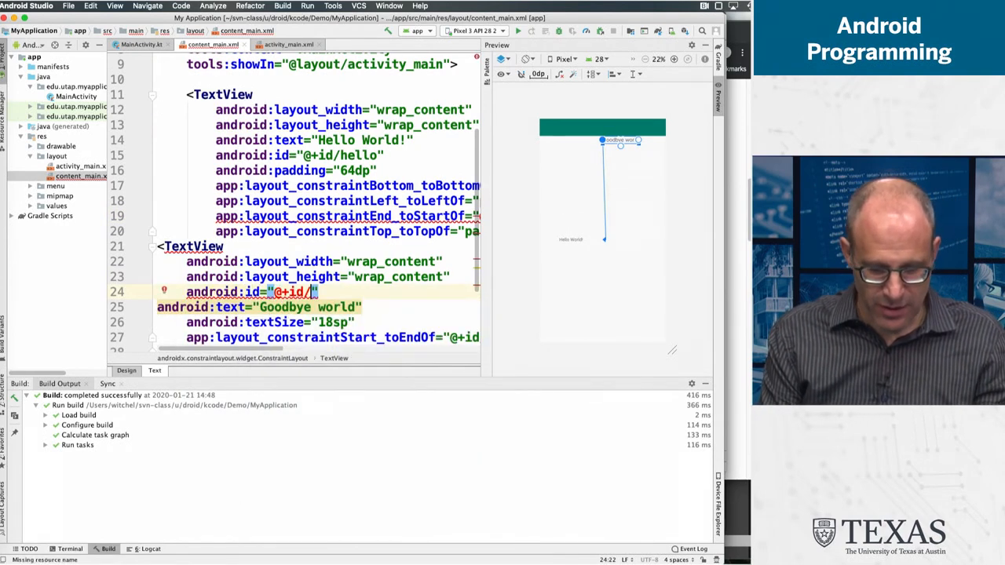
text(good)
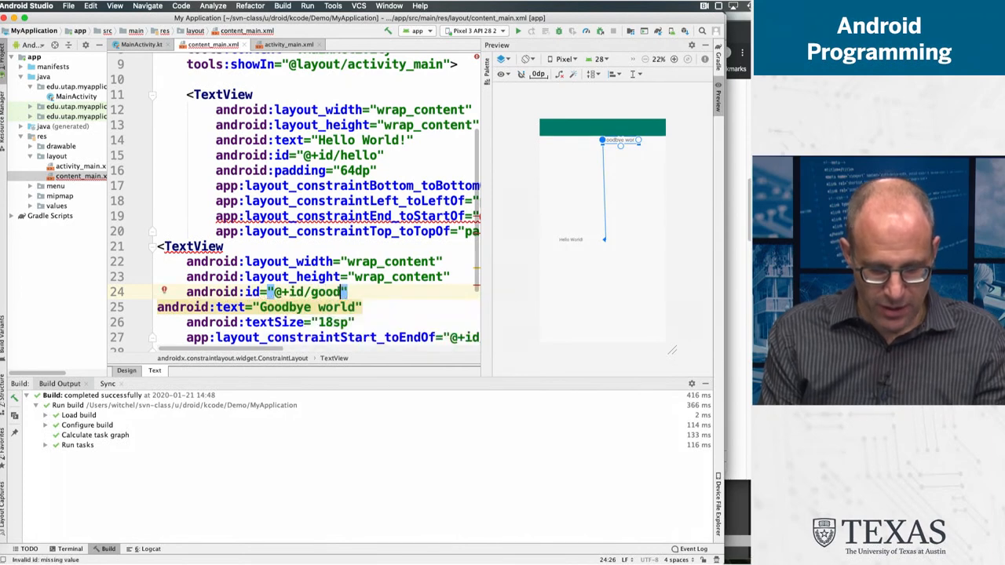
text(bye)
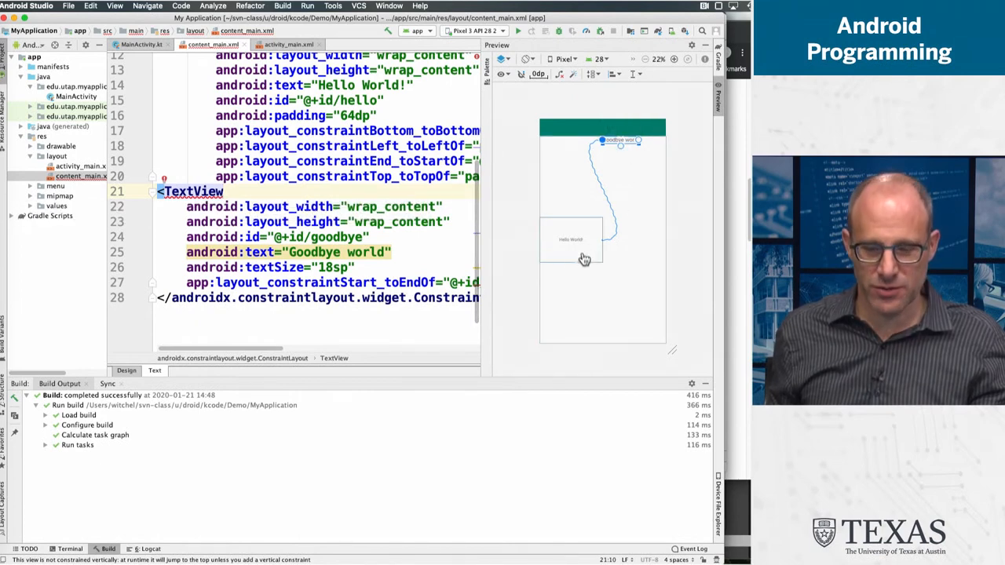
mouse_move(618, 157)
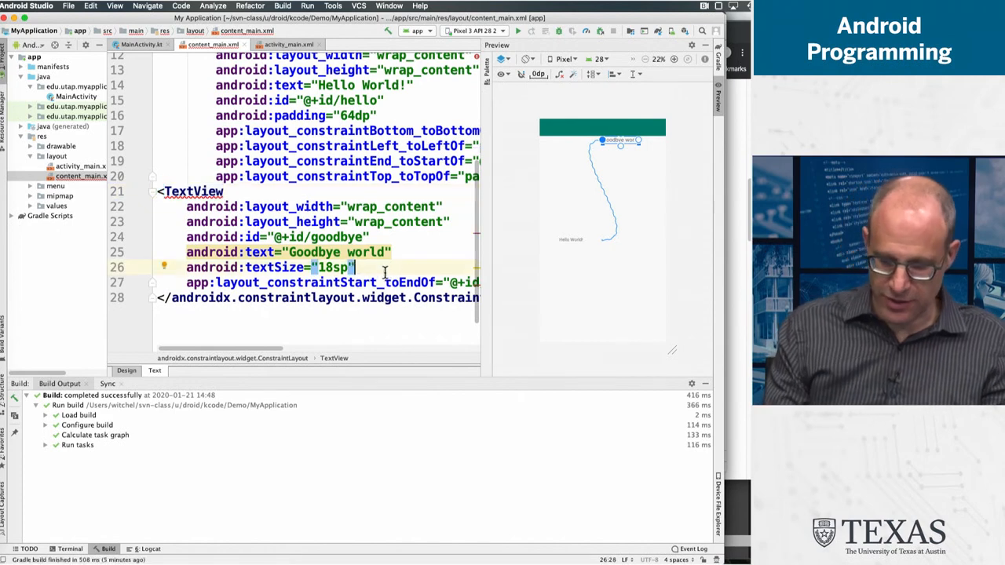
- Add app:layout_constraintTop_toTopOf="@+id/hello" to the goodbye TextView via autocomplete
text(con)
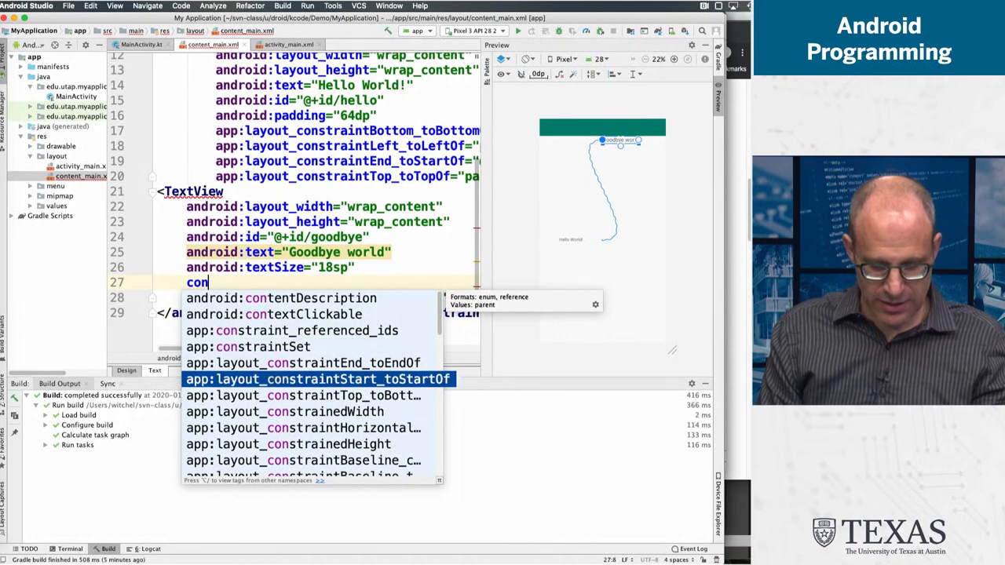
key(Down)
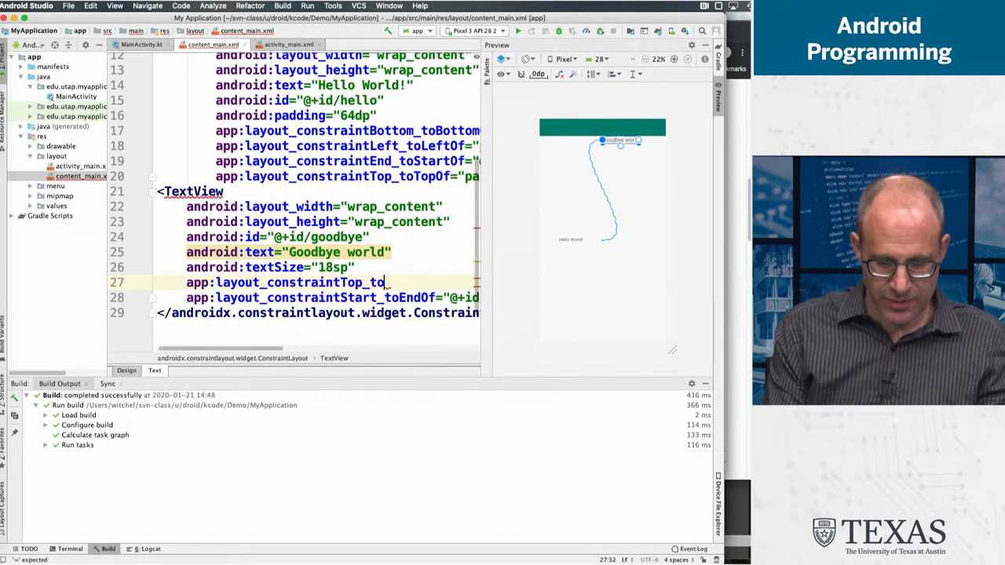
text(=")
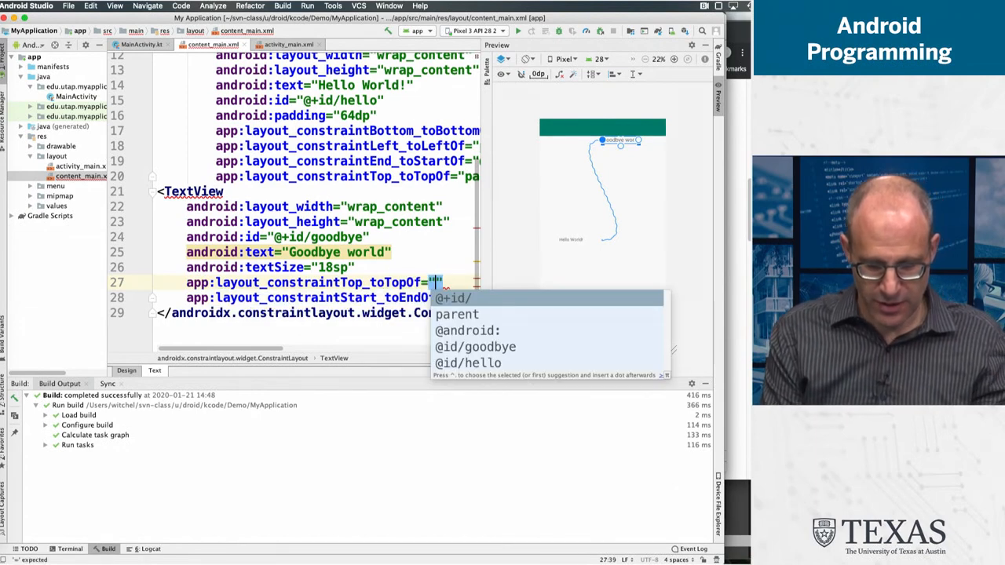
click(468, 363)
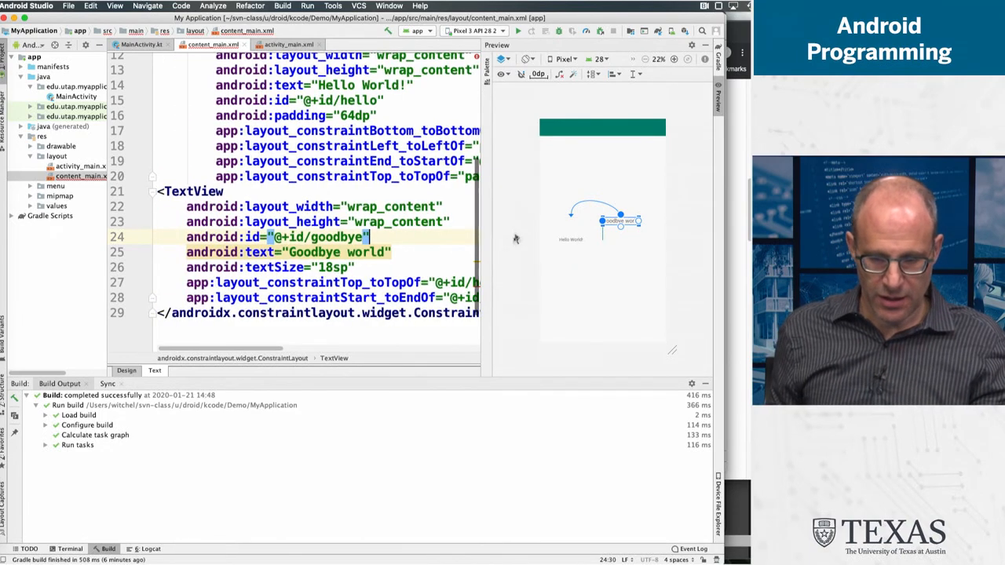
- Add android:layout_margin="32dp" to the goodbye TextView
click(361, 116)
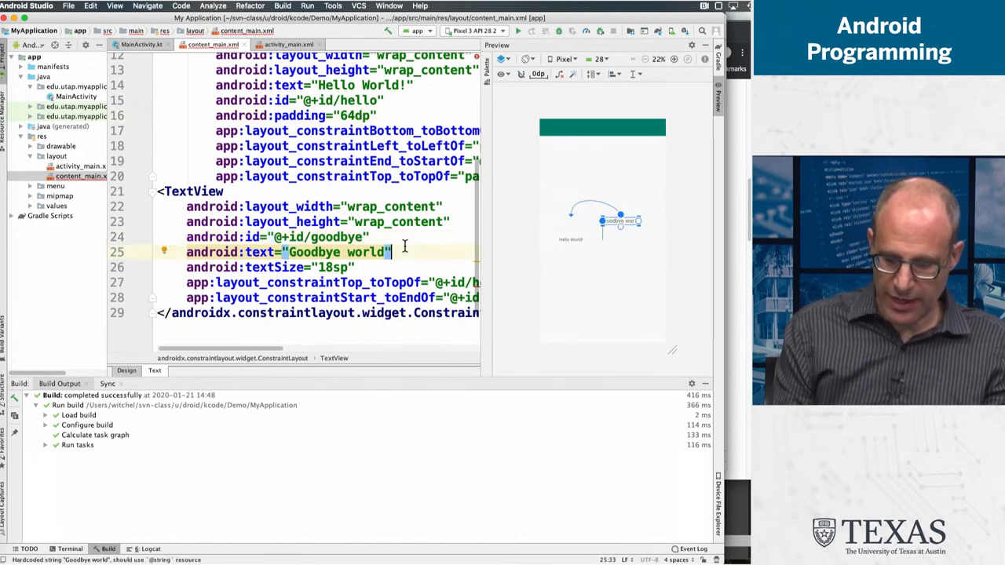
text(margin=")
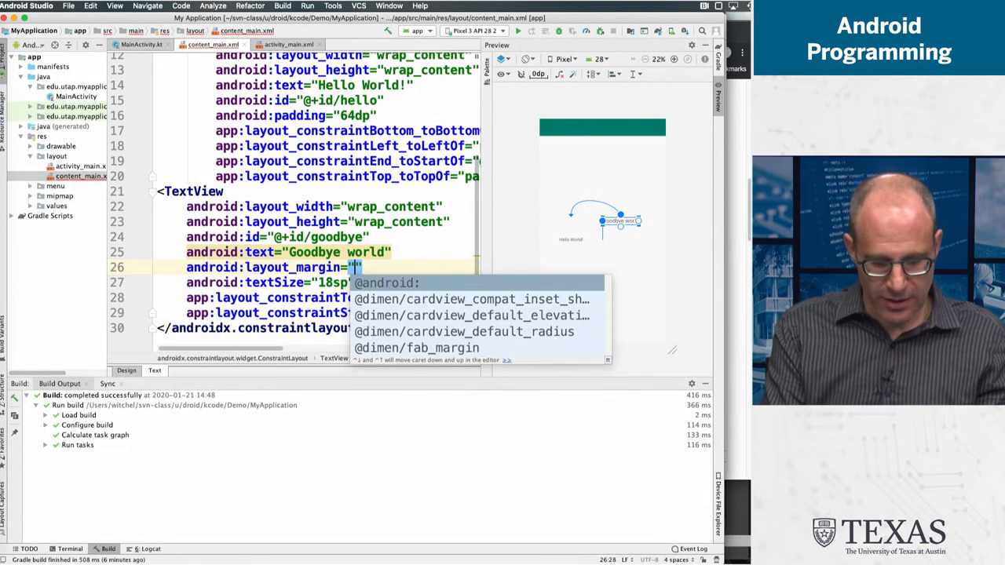
text(32dp")
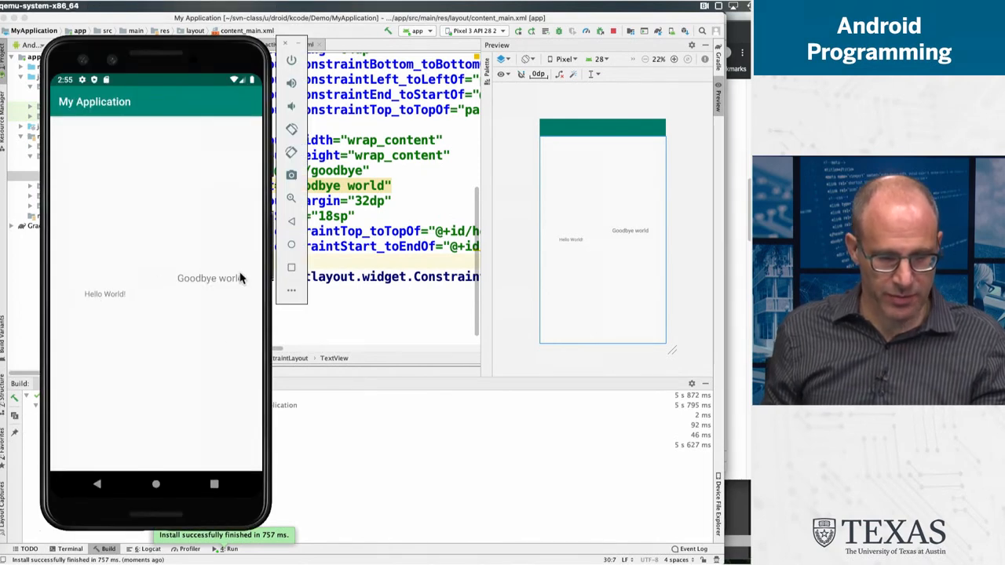
mouse_move(179, 278)
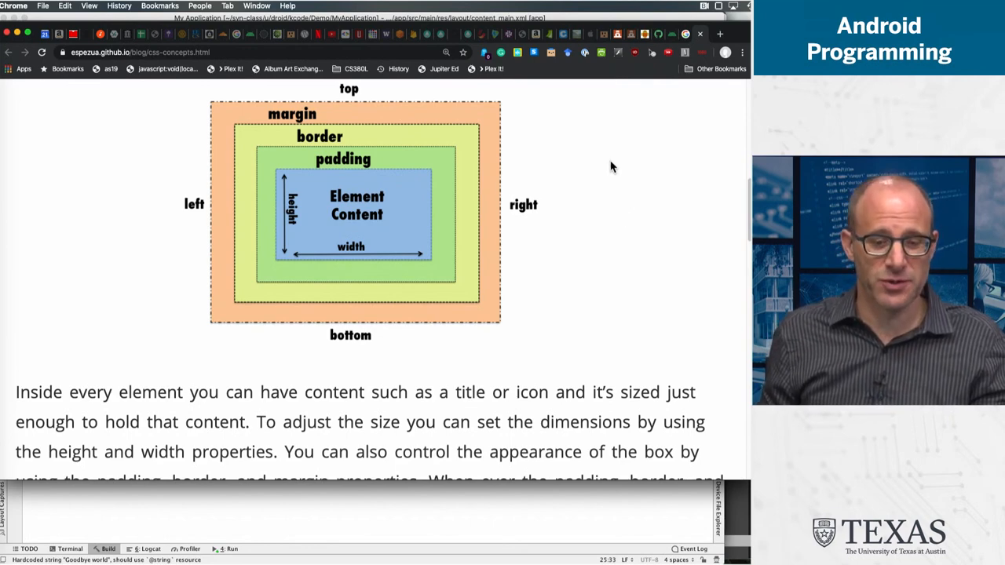
mouse_move(346, 238)
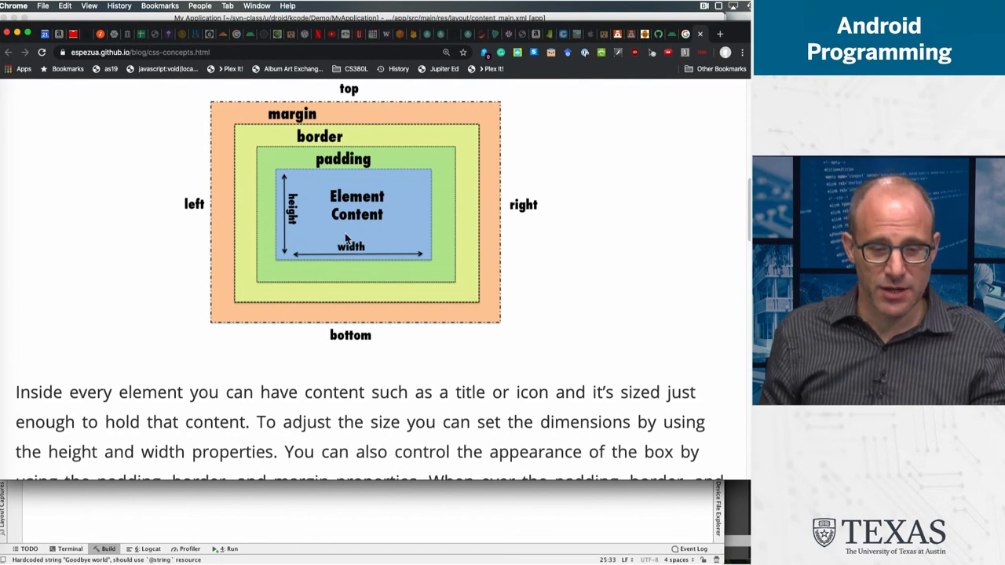
mouse_move(408, 249)
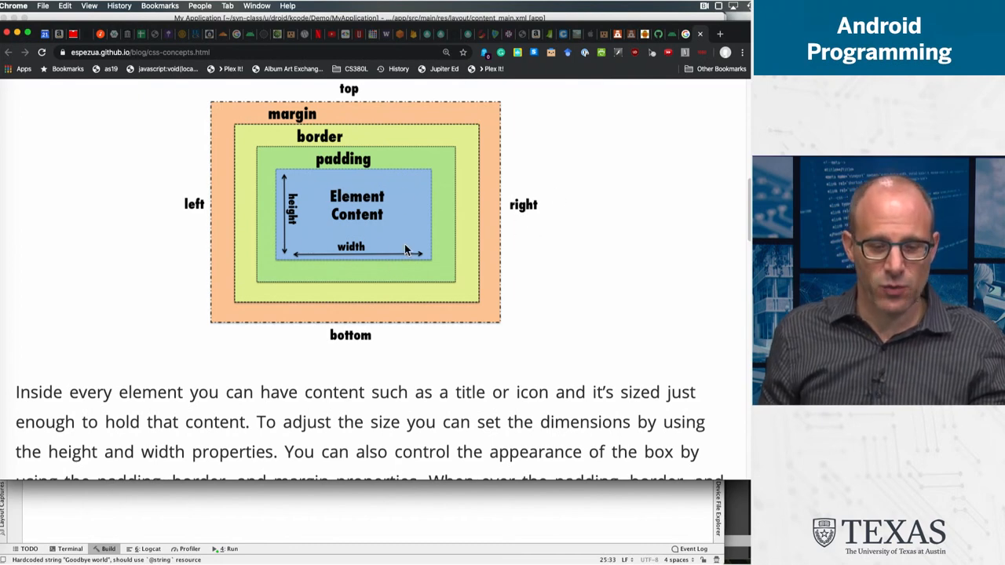
mouse_move(289, 250)
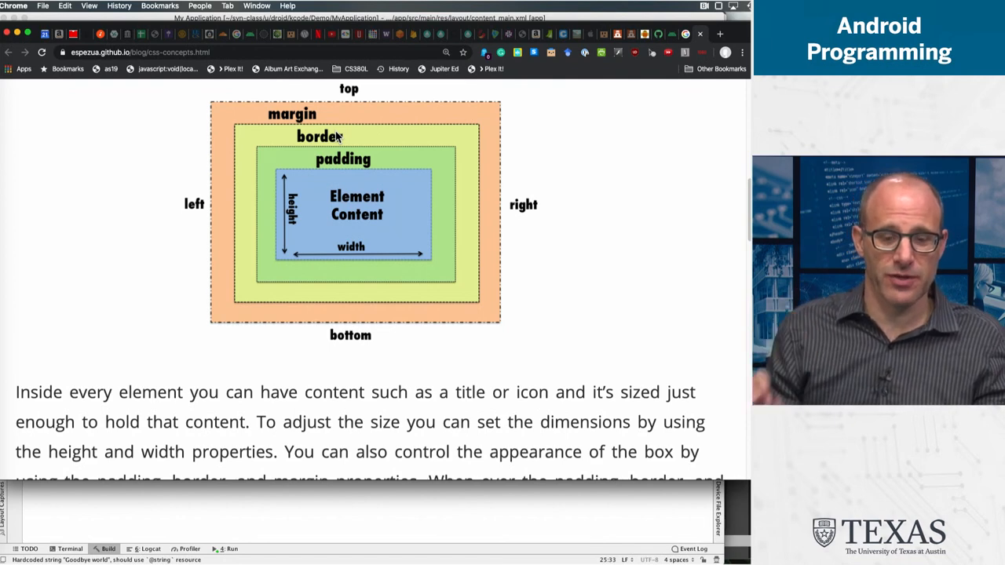
mouse_move(328, 115)
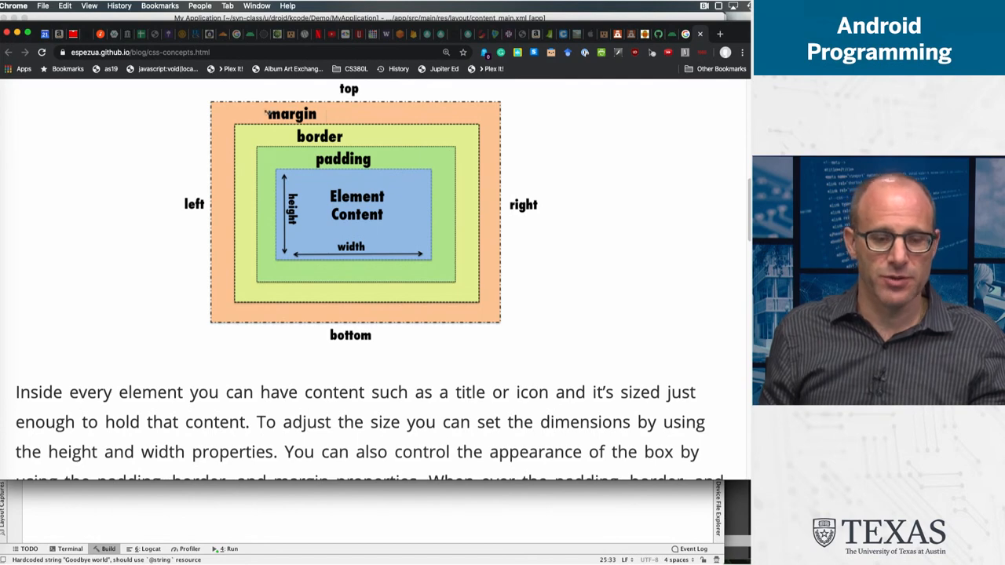
mouse_move(201, 246)
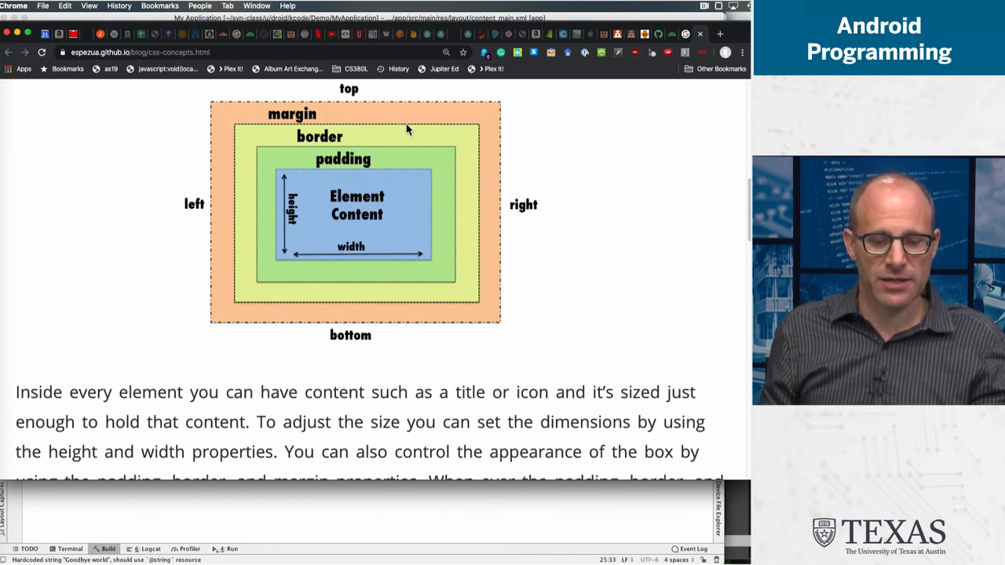
mouse_move(526, 163)
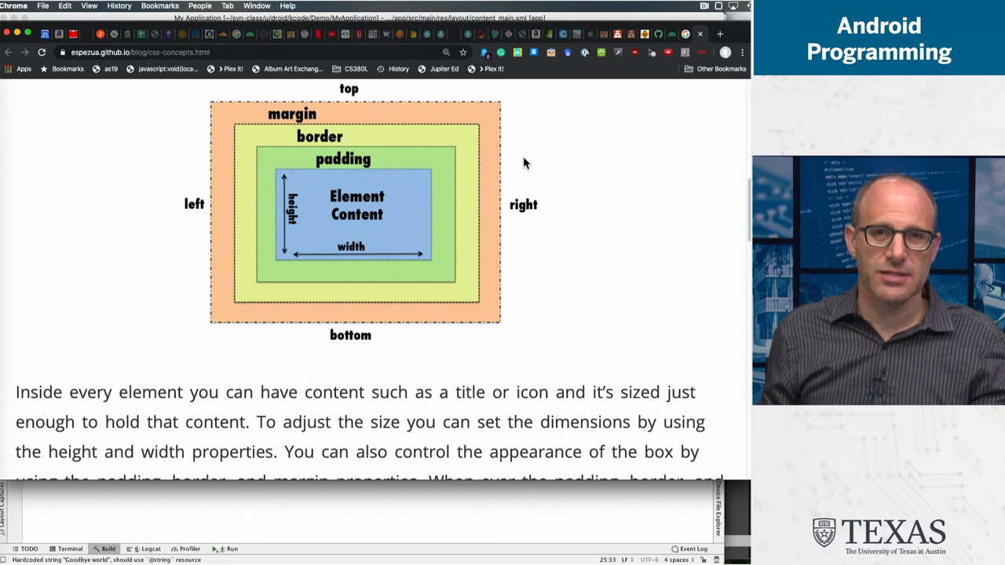
mouse_move(518, 186)
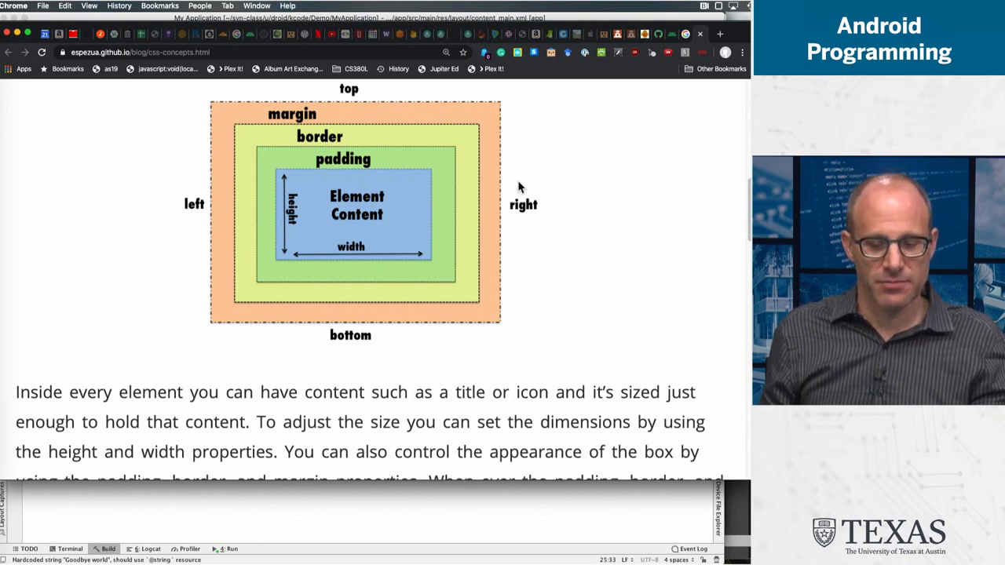
mouse_move(474, 145)
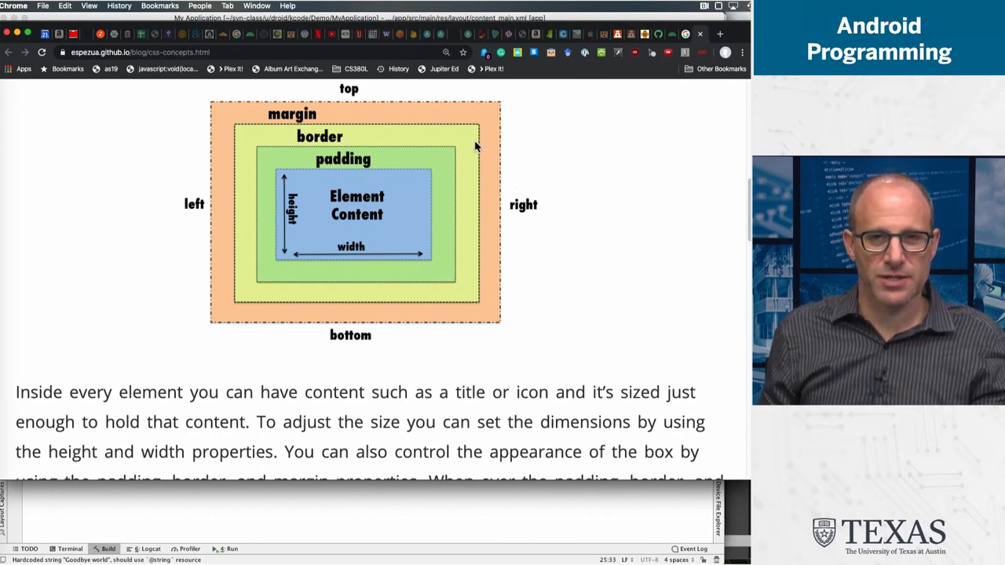
mouse_move(468, 143)
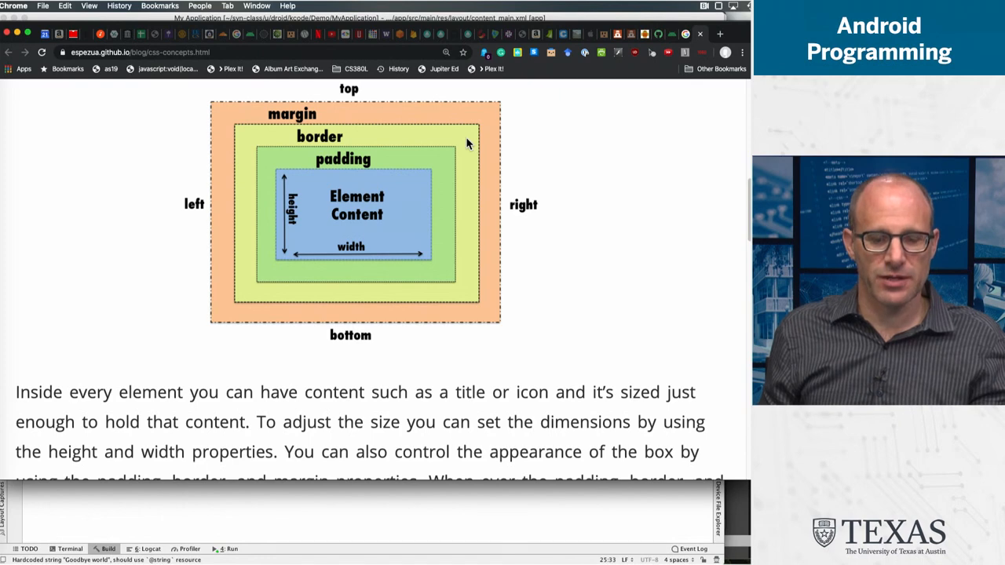
mouse_move(378, 115)
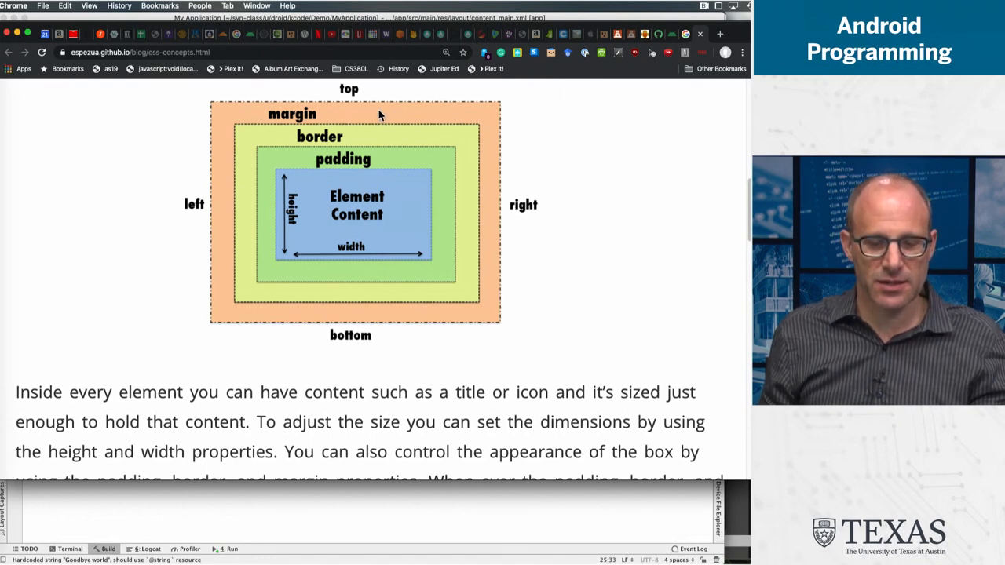
mouse_move(376, 160)
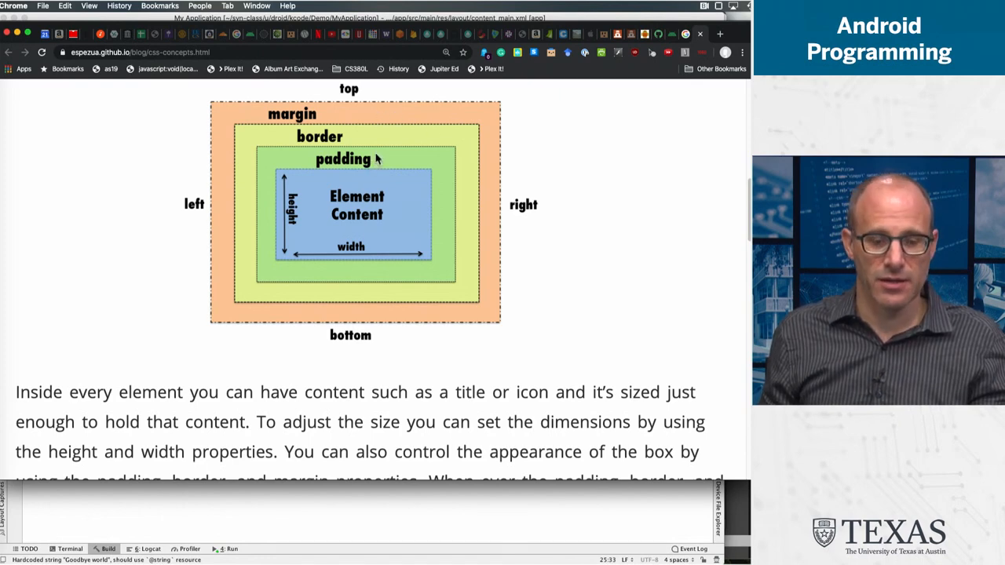
mouse_move(290, 176)
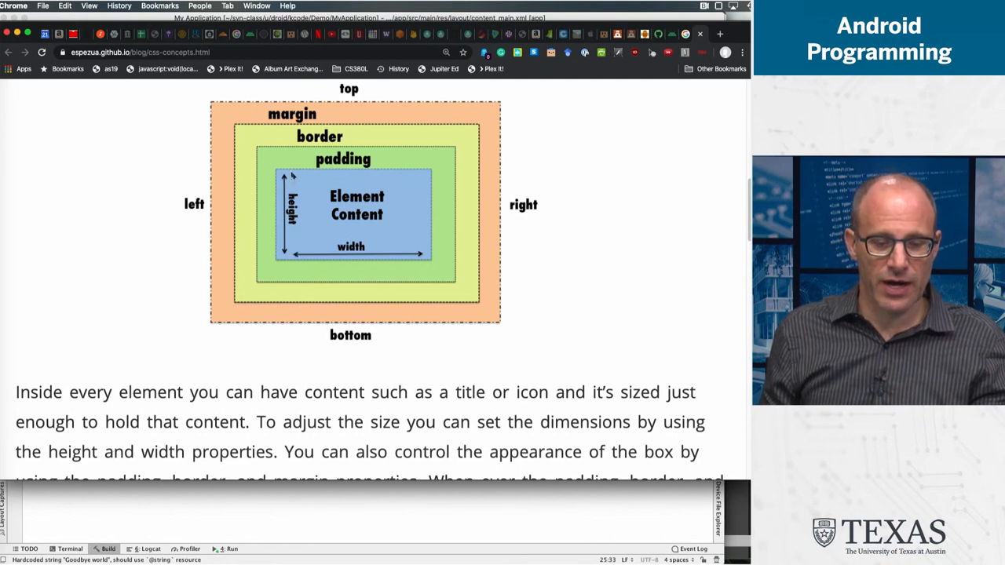
mouse_move(279, 259)
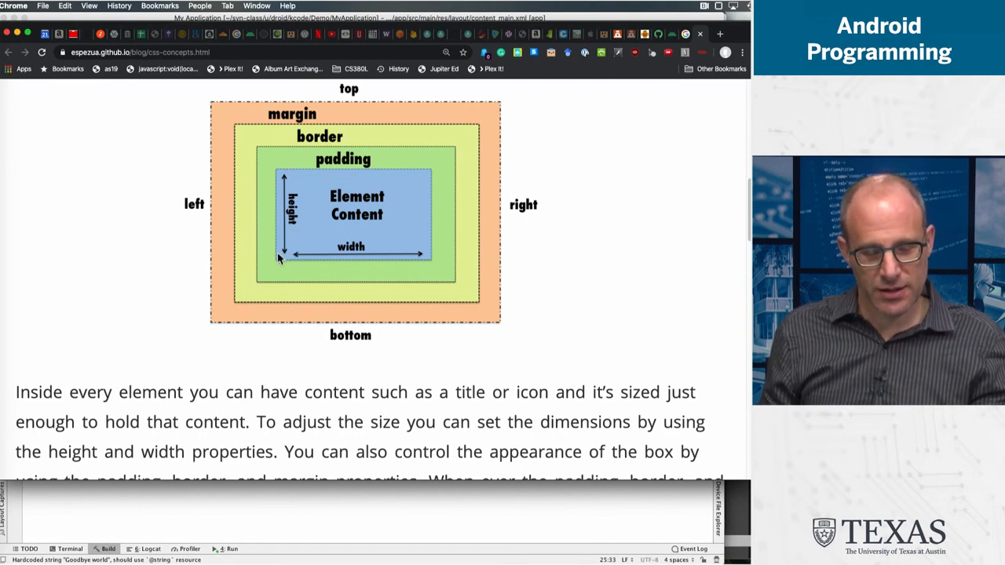
mouse_move(280, 267)
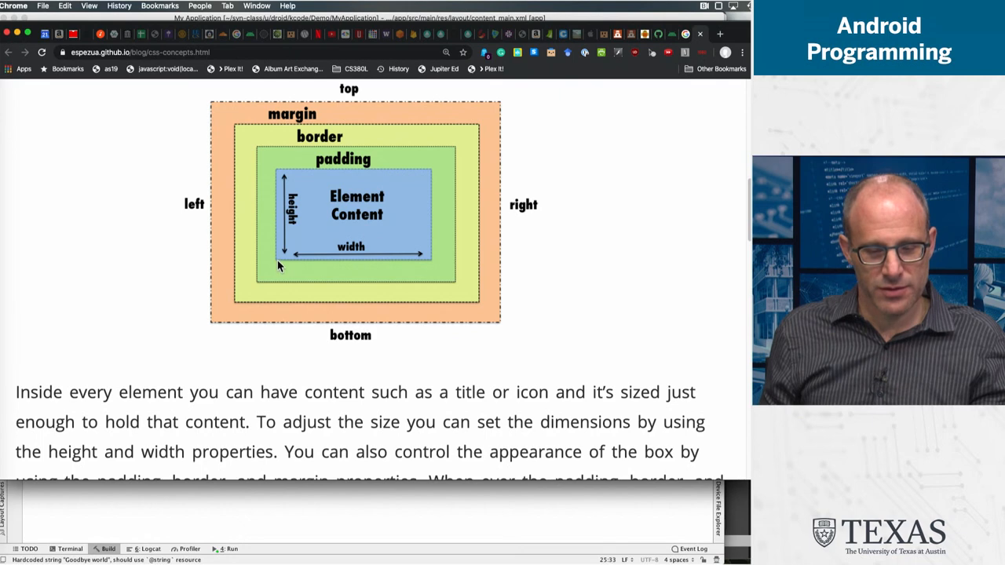
mouse_move(384, 267)
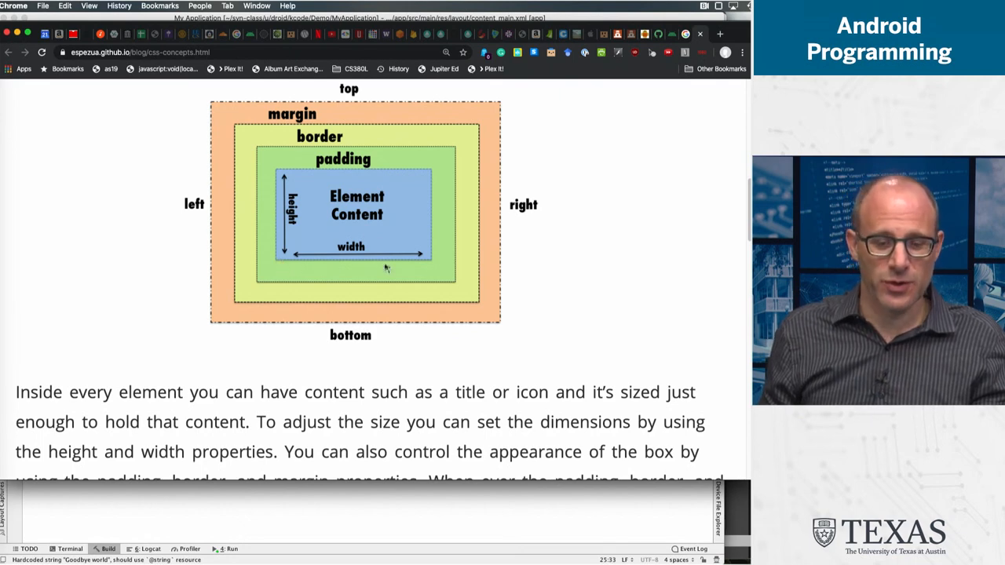
mouse_move(275, 263)
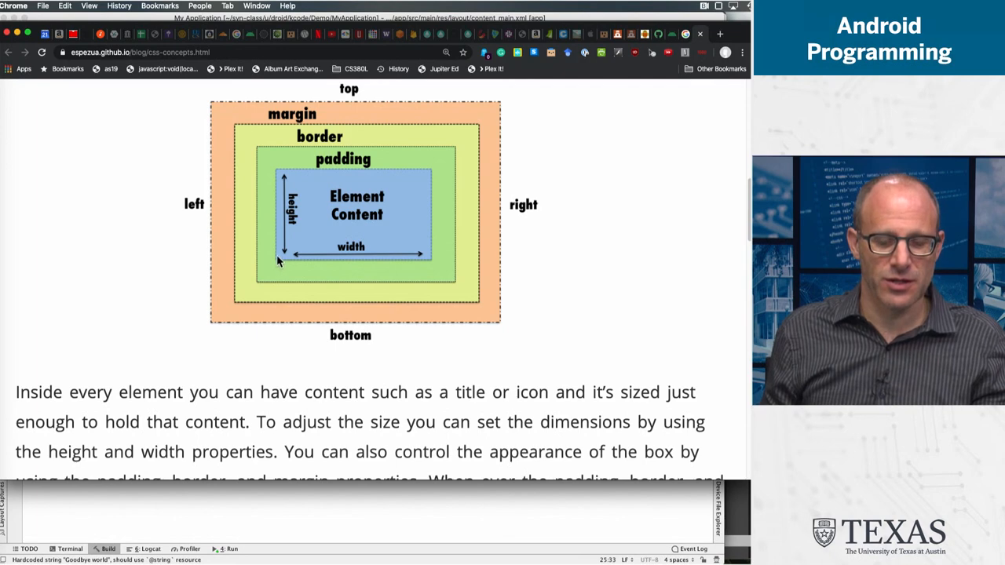
mouse_move(282, 243)
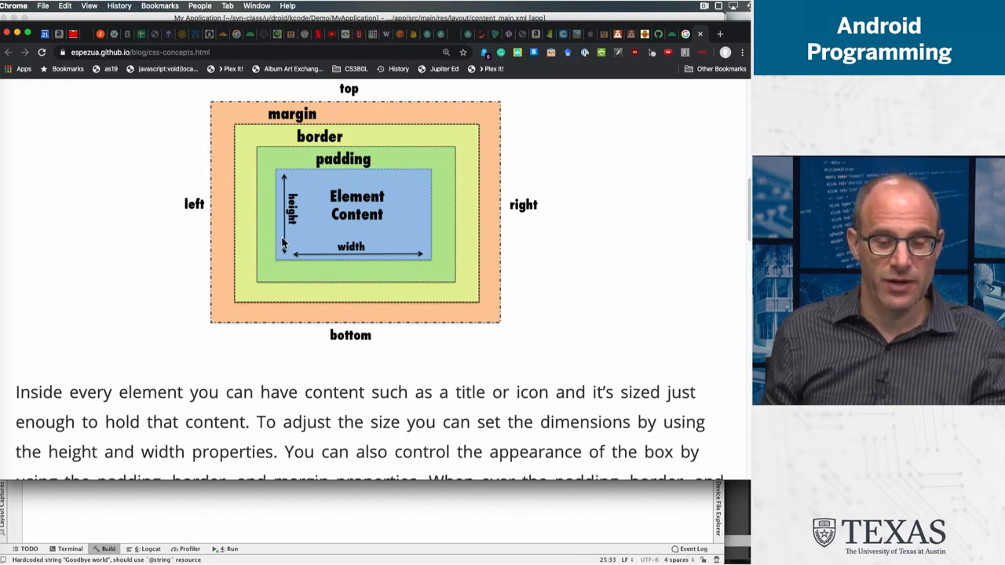
mouse_move(276, 175)
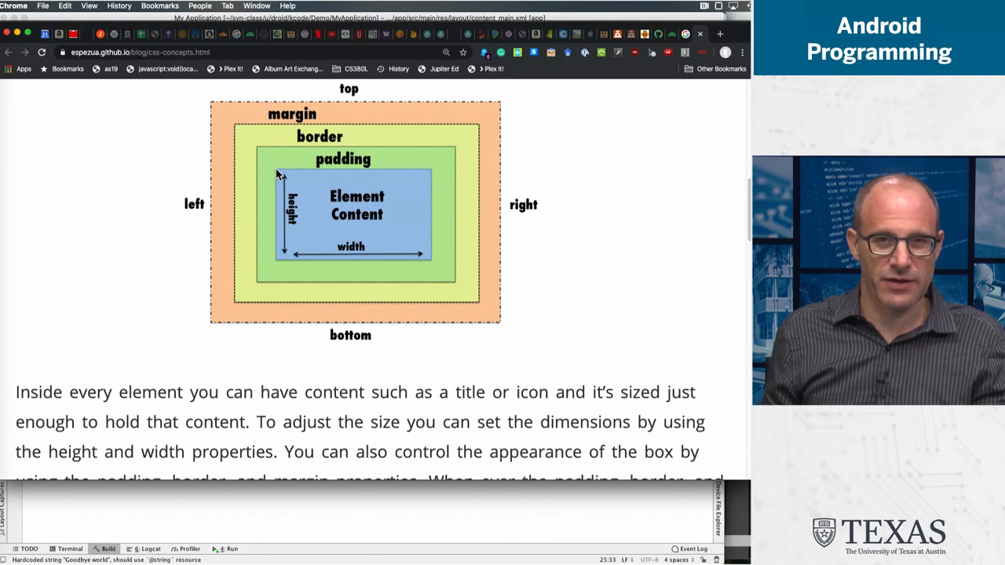
mouse_move(317, 174)
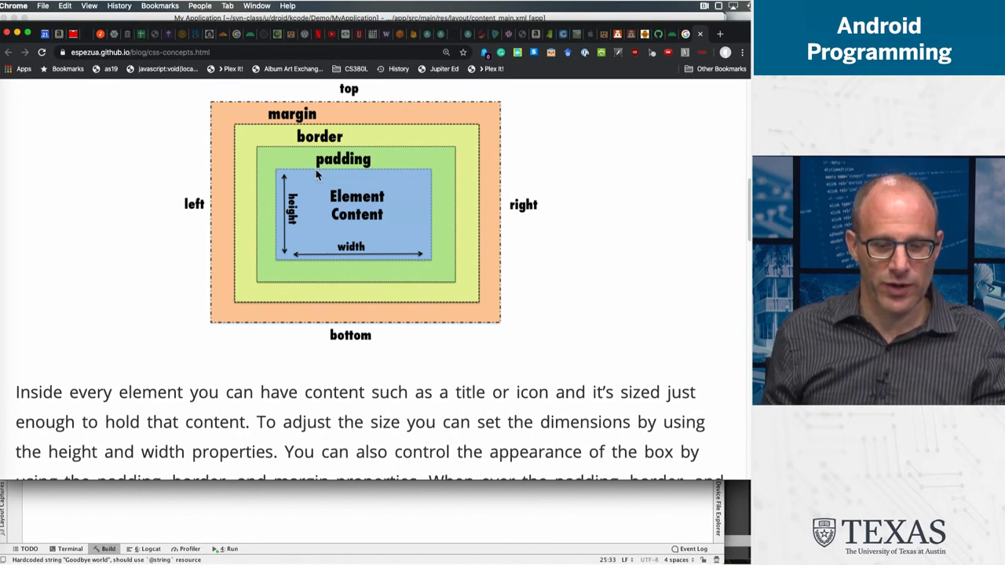
mouse_move(305, 179)
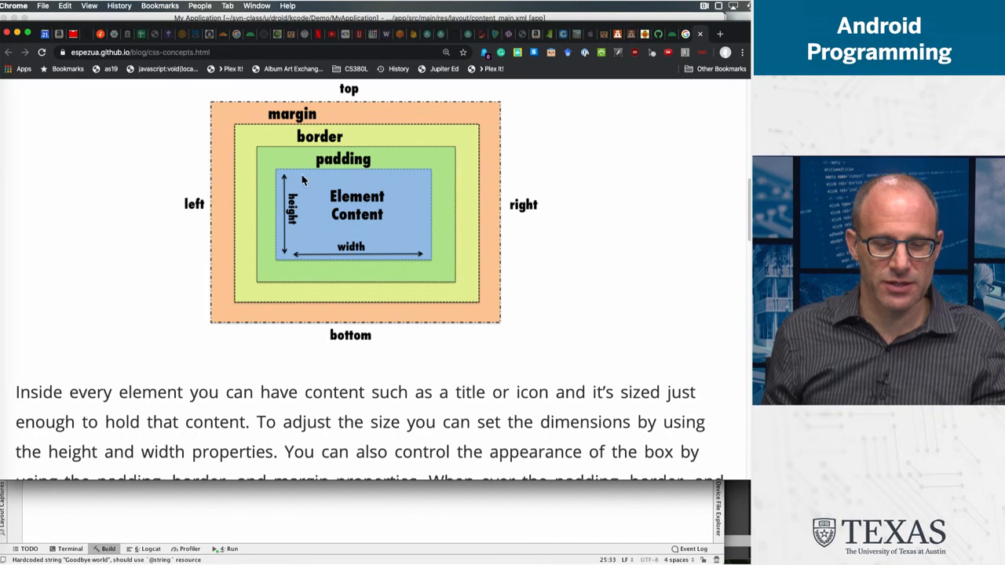
mouse_move(283, 220)
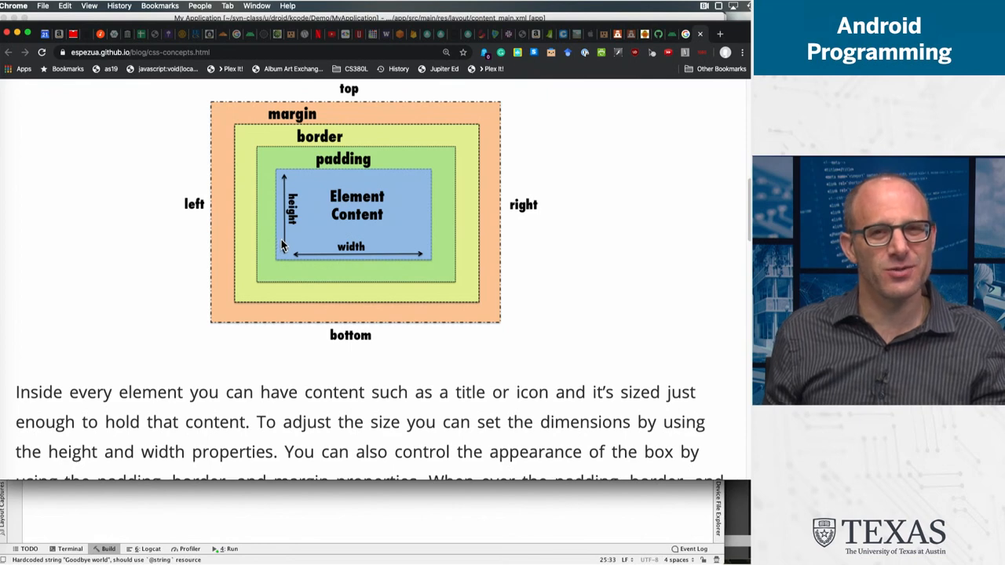
mouse_move(284, 173)
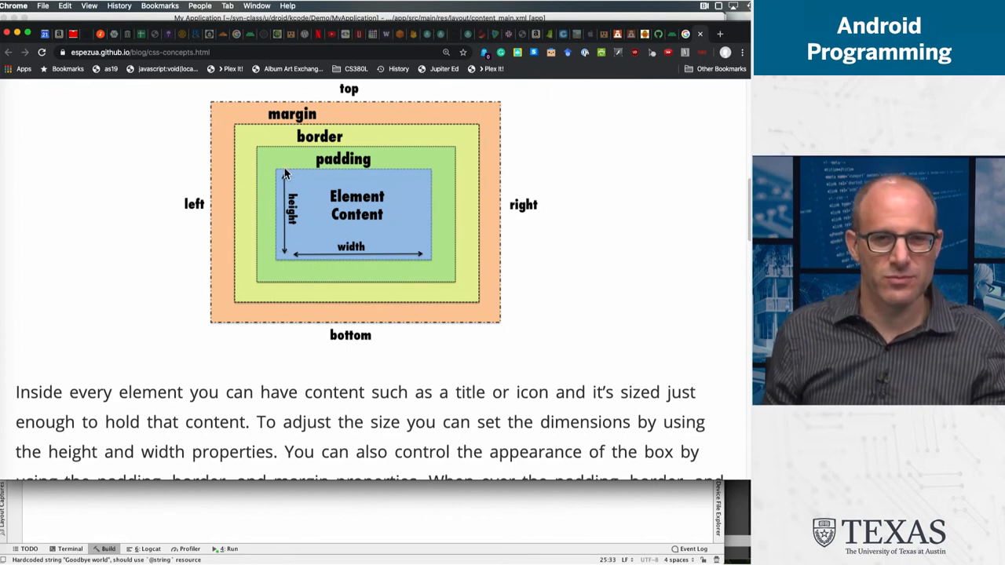
mouse_move(279, 172)
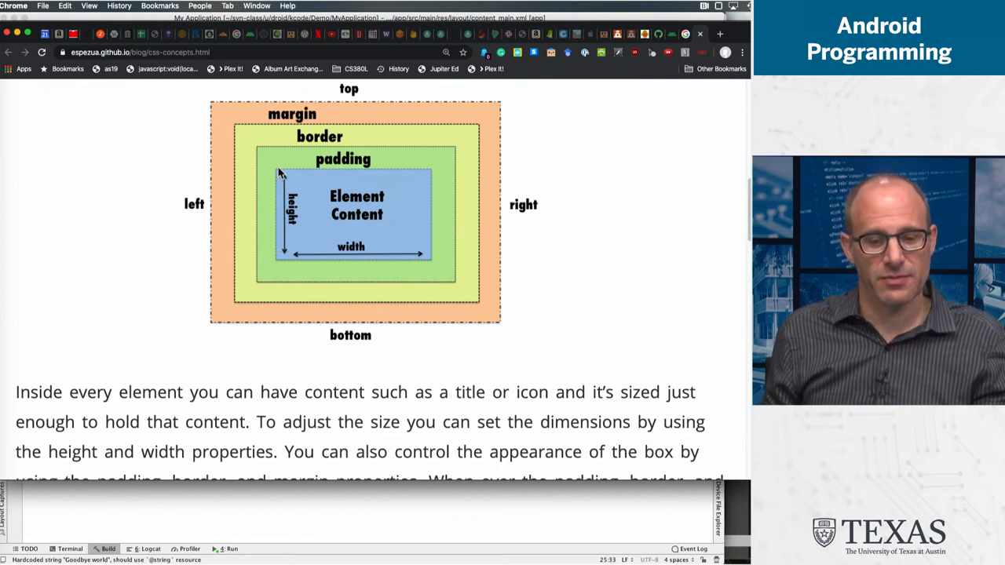
mouse_move(306, 166)
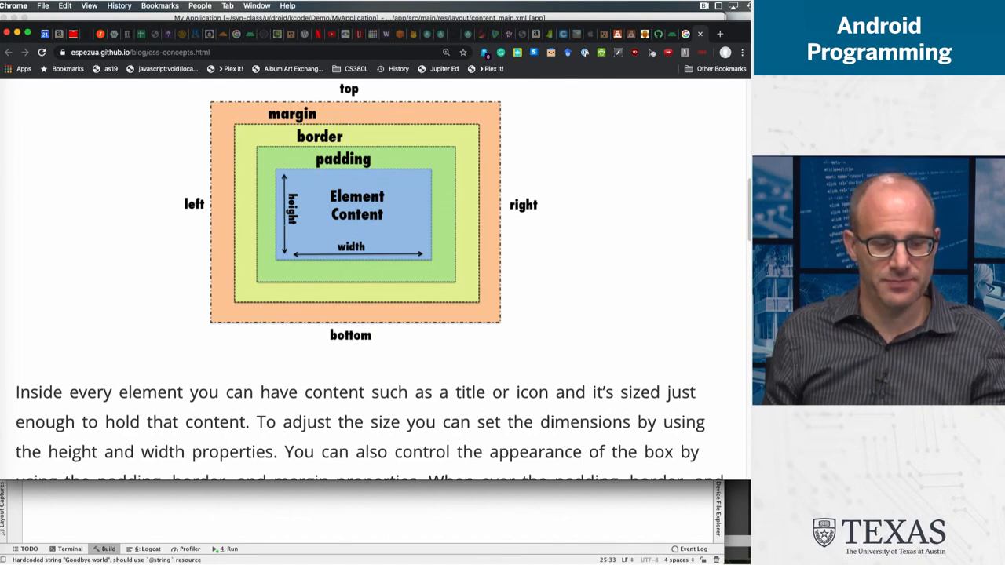
- Bring the emulator's running app with Hello World and Goodbye world to the front
click(228, 549)
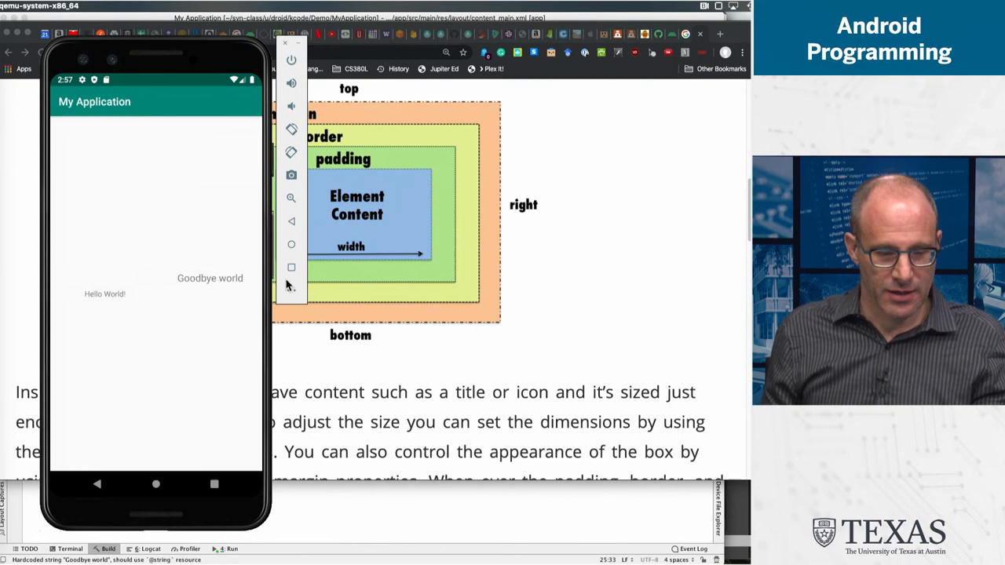
mouse_move(31, 321)
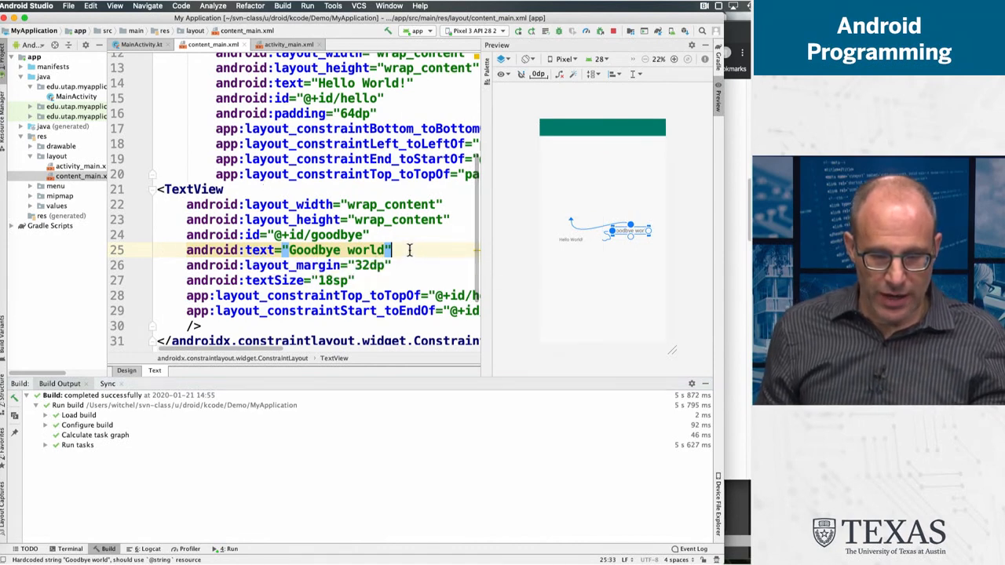
key(Return)
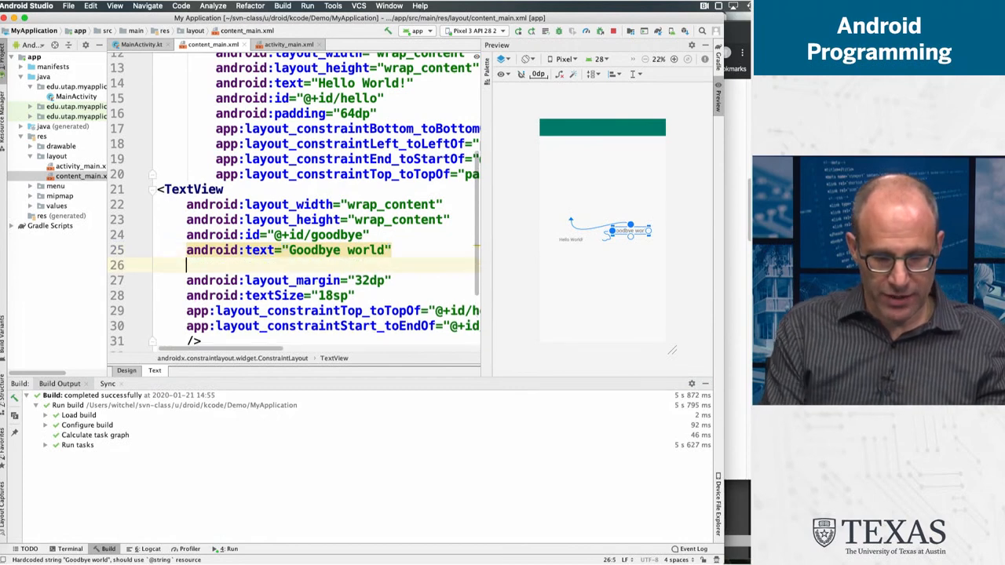
text(android:gravity=")
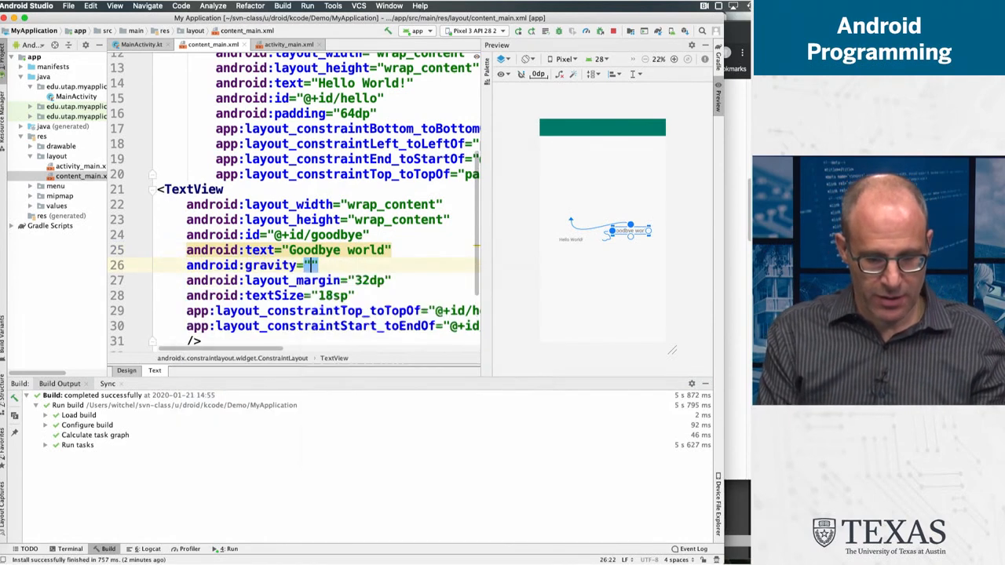
click(314, 264)
text(bottom)
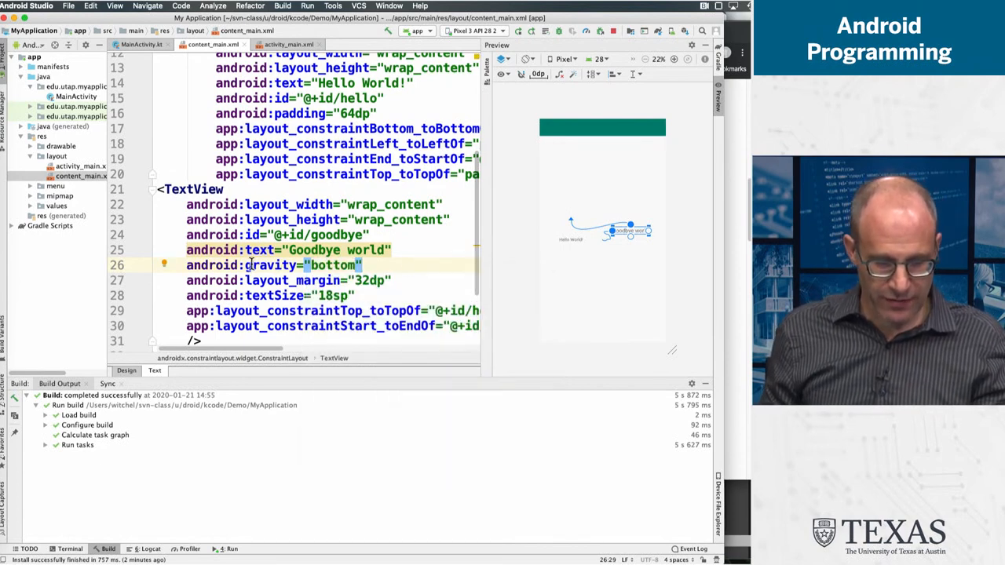
text(layout)
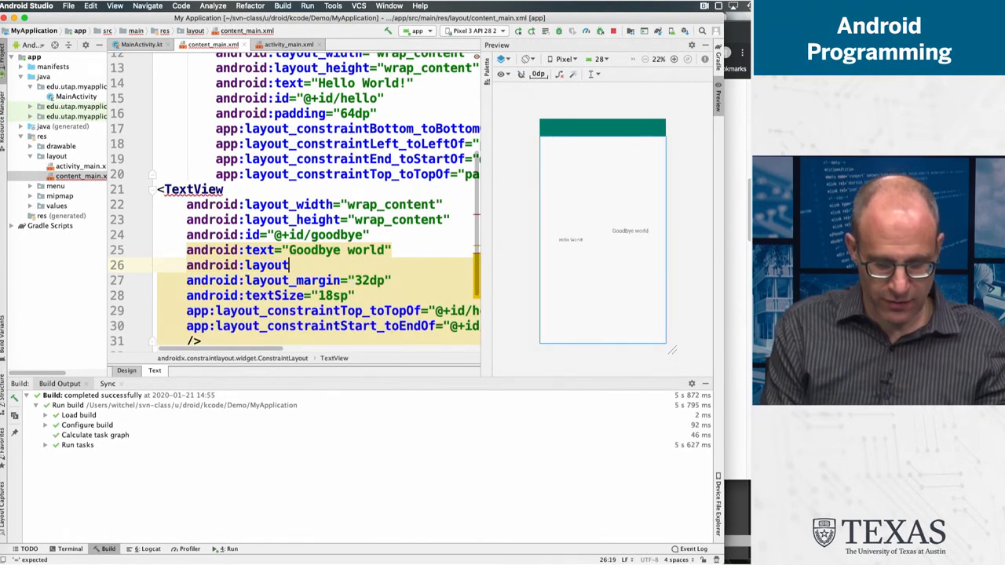
key(Backspace)
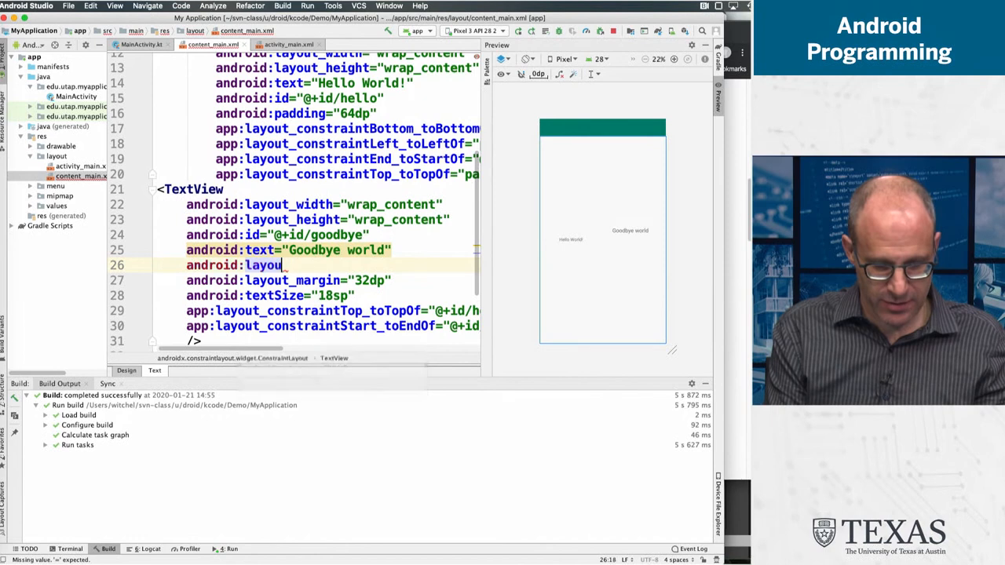
key(Backspace)
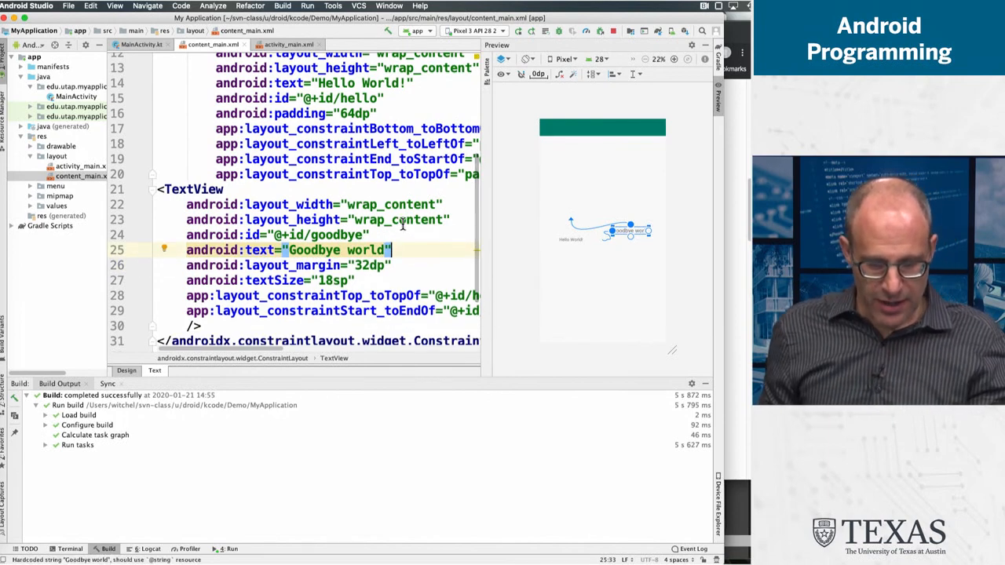
double_click(399, 220)
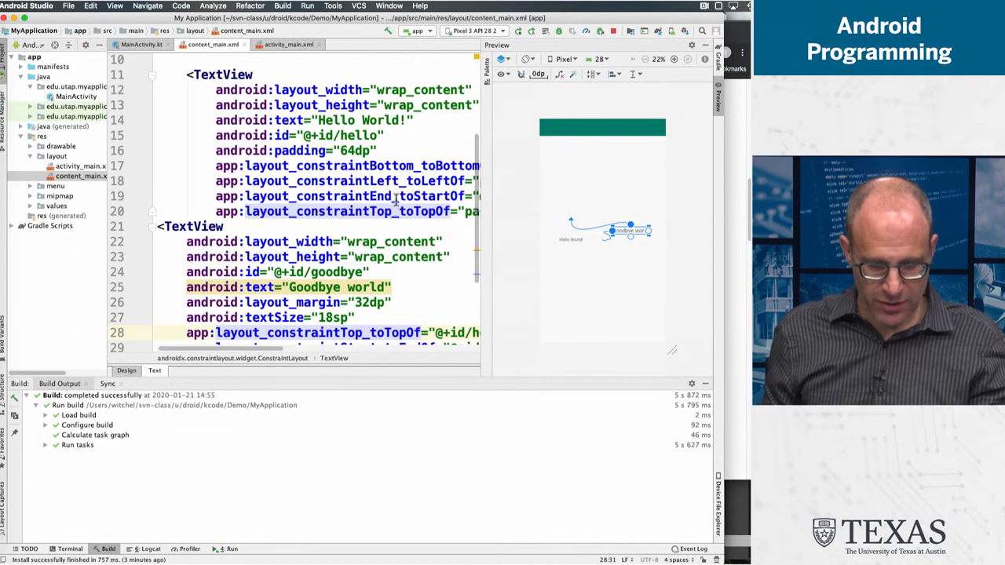
- Add app:layout_constraintEnd_toEndOf="parent" to the goodbye TextView
scroll(down, 3)
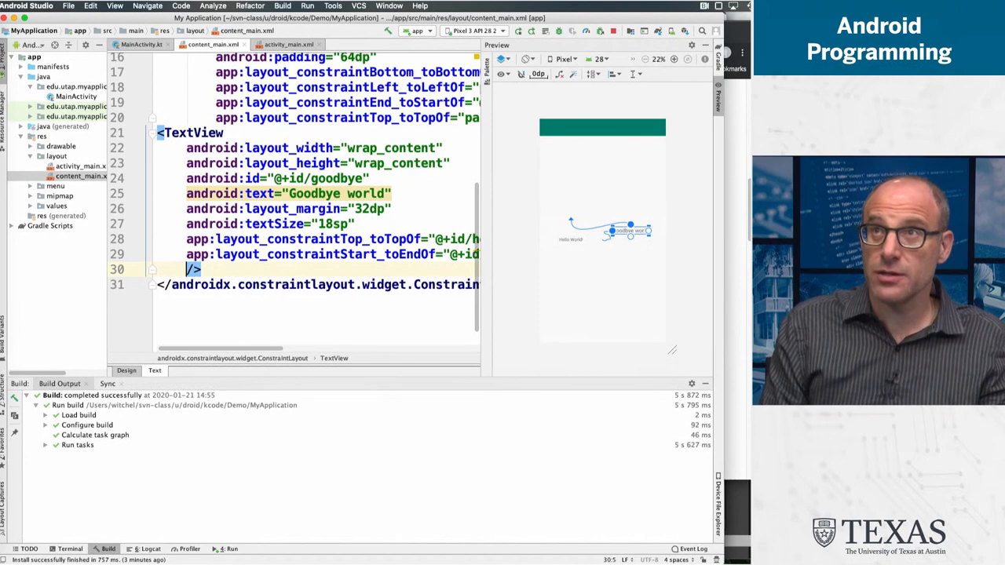
key(Return)
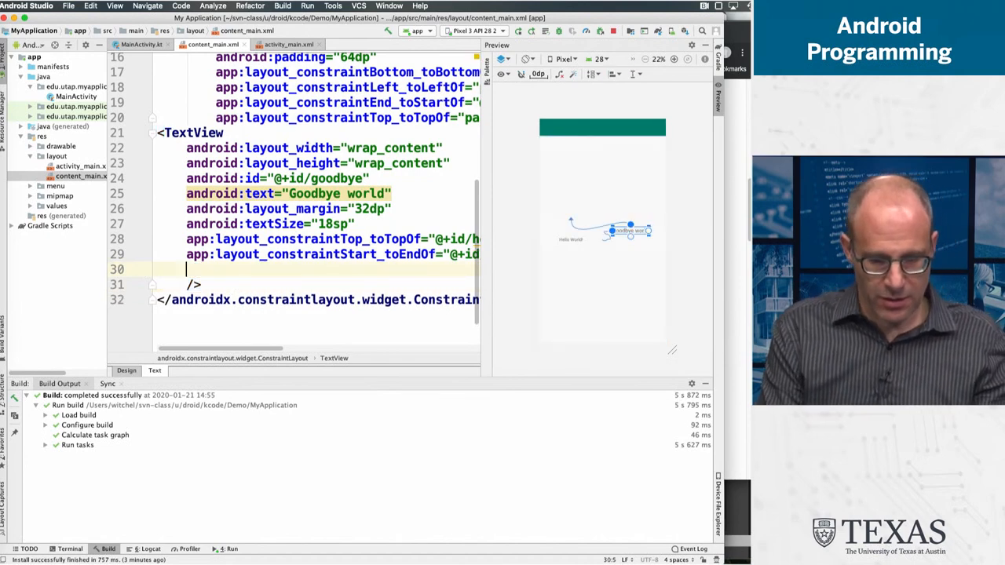
text(constraintEnd_toEndOf=")
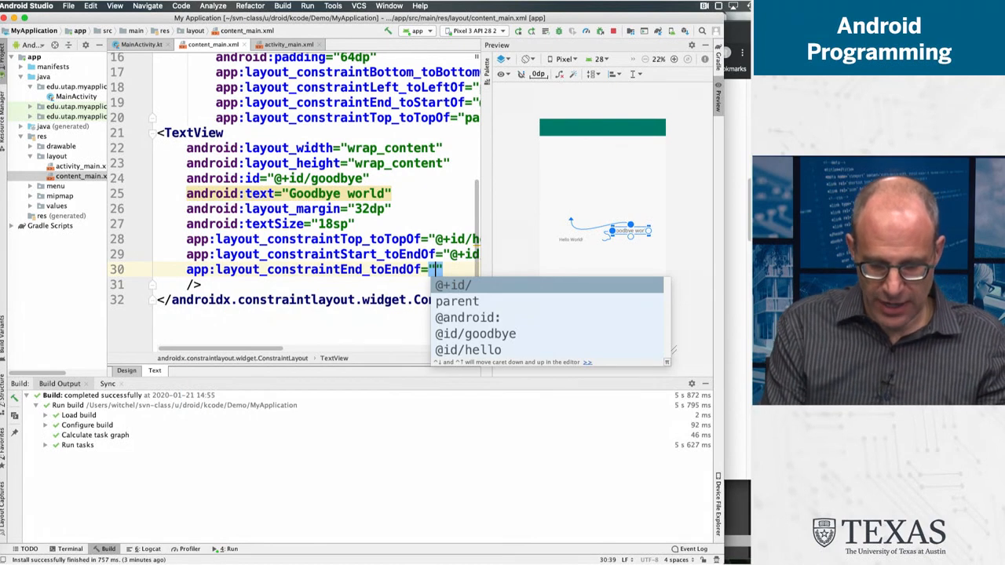
click(456, 302)
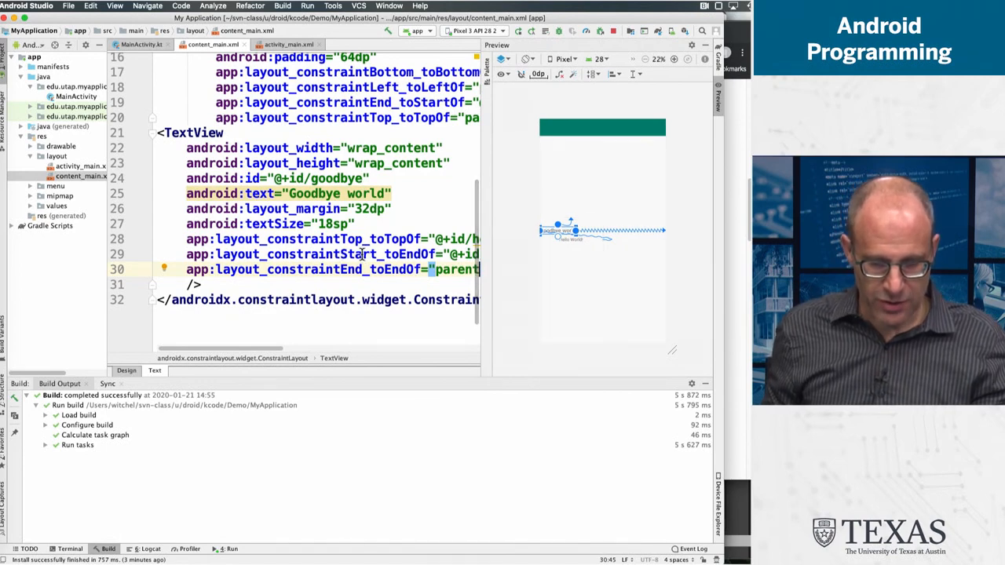
- Set Hello World's layout_constraintEnd_toStartOf to @+id/goodbye
scroll(up, 3)
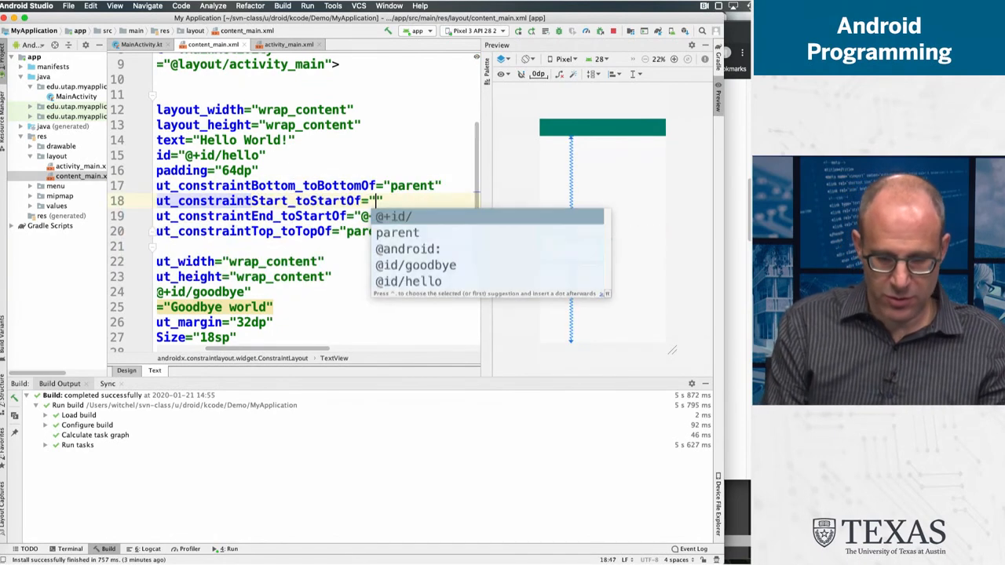
click(396, 232)
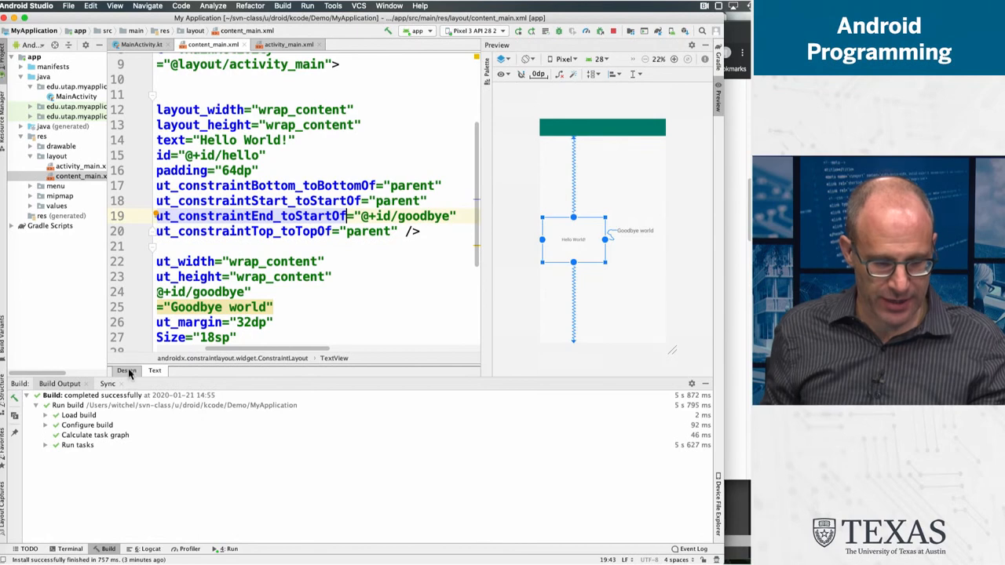
- Toggle between Text and Design views, ending on Design showing the two TextViews as a horizontal chain
click(125, 371)
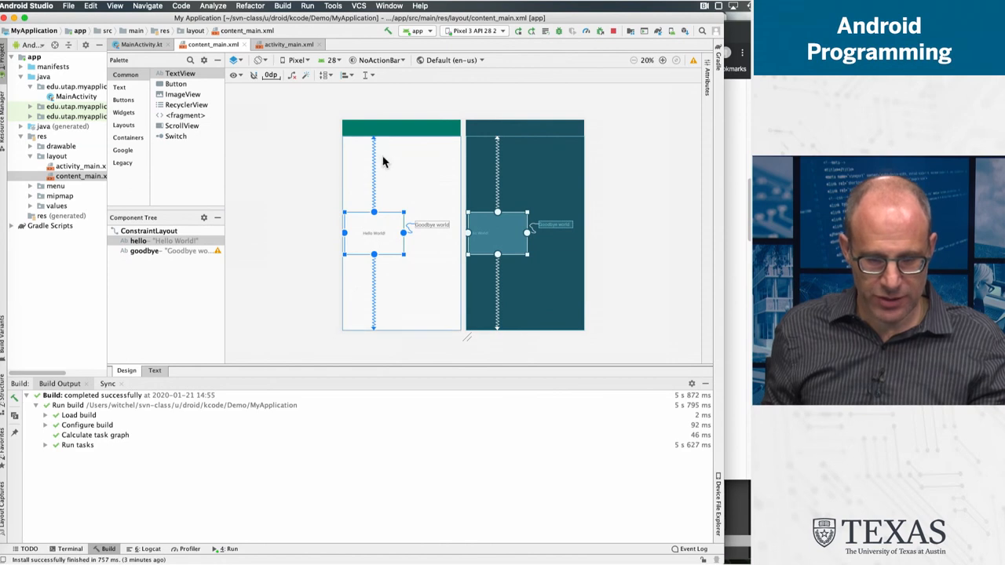
mouse_move(385, 286)
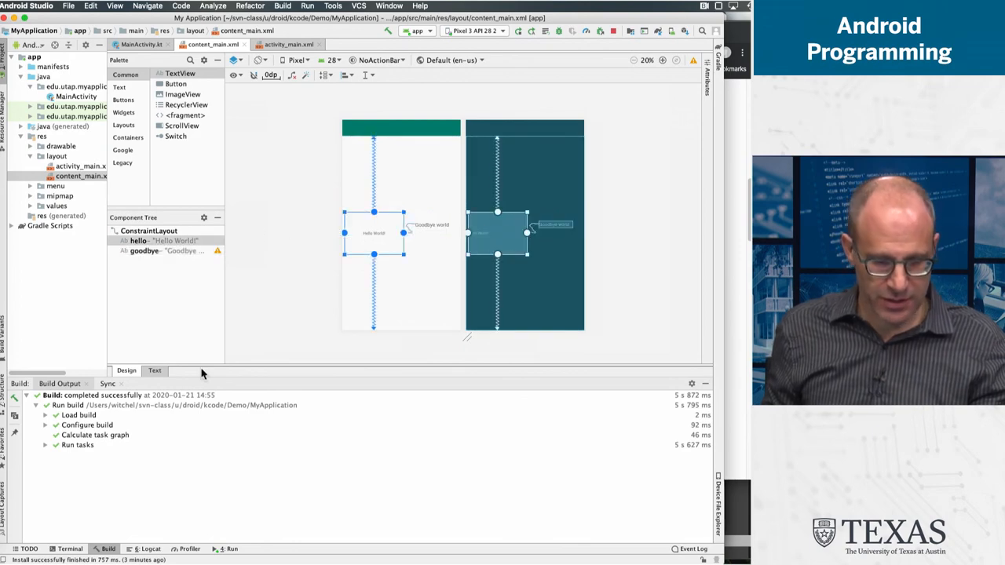
click(154, 370)
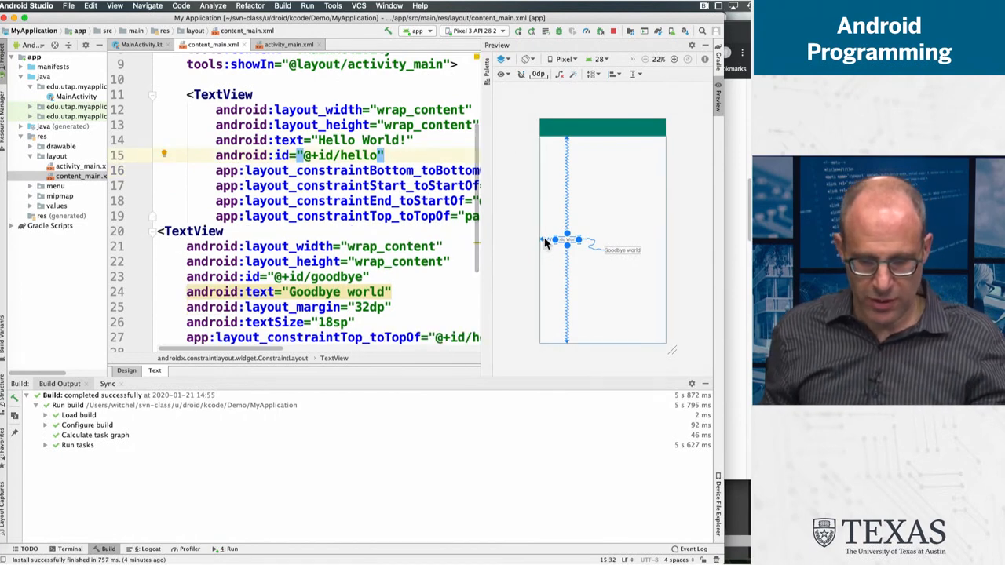
click(126, 370)
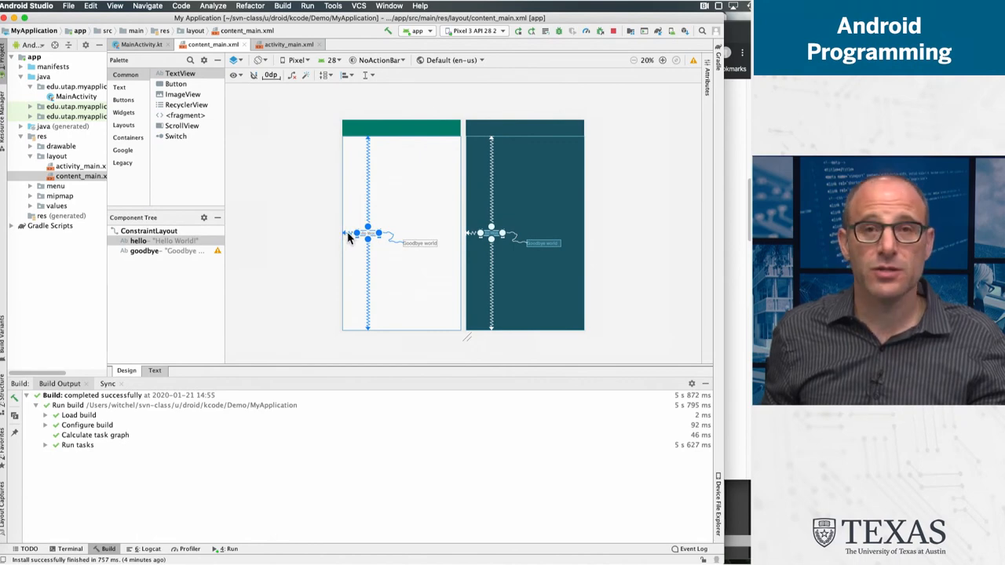
mouse_move(353, 236)
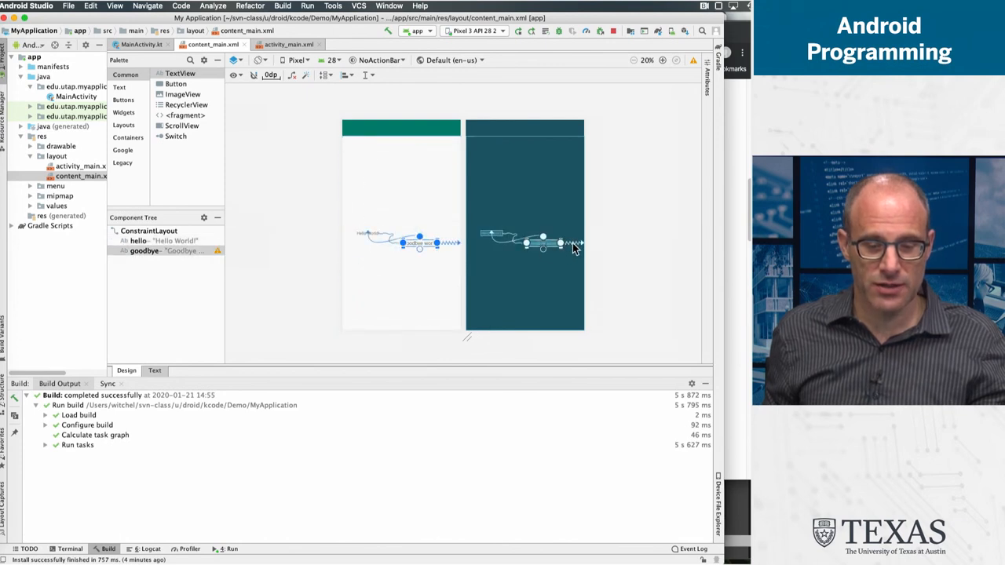
mouse_move(562, 244)
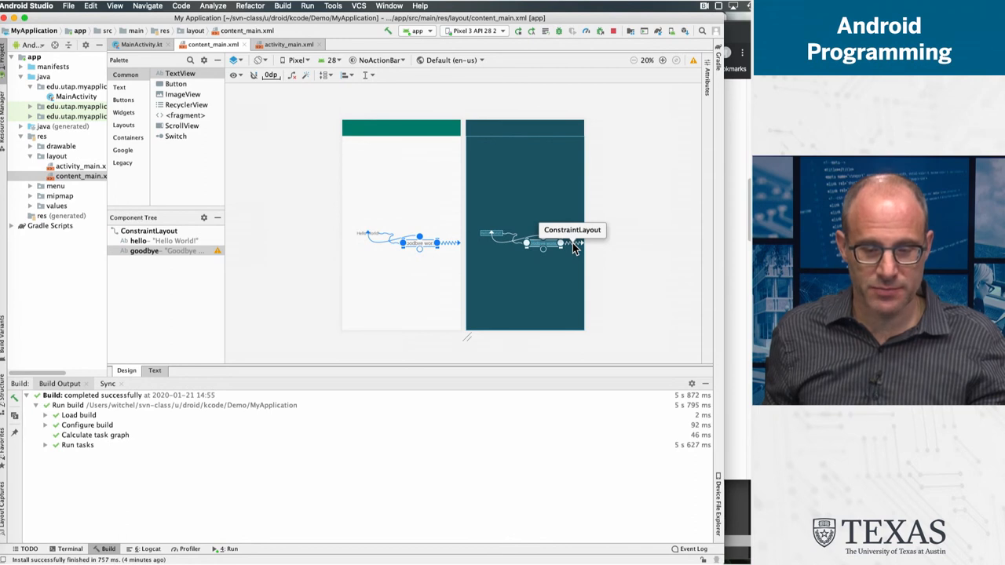
mouse_move(558, 249)
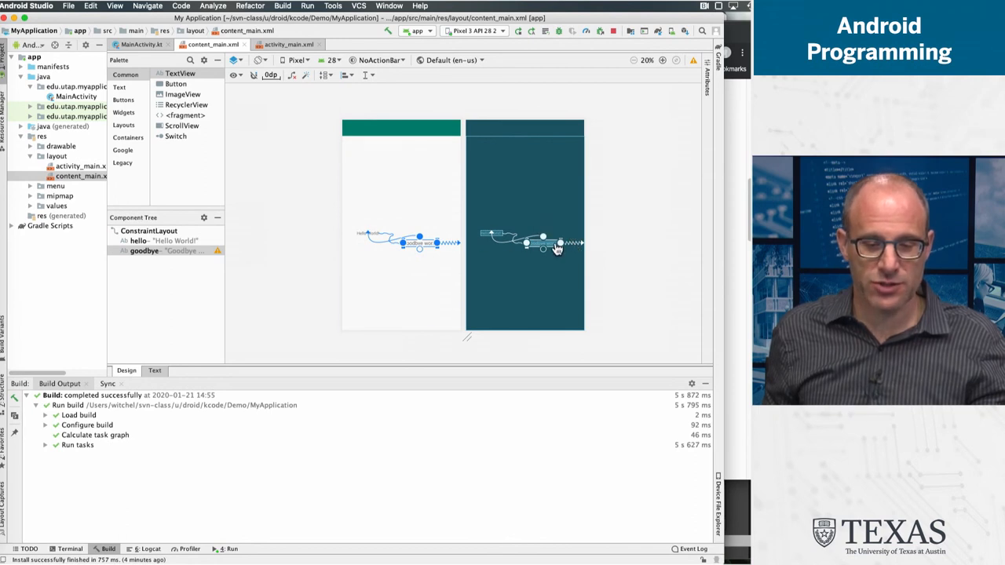
mouse_move(552, 242)
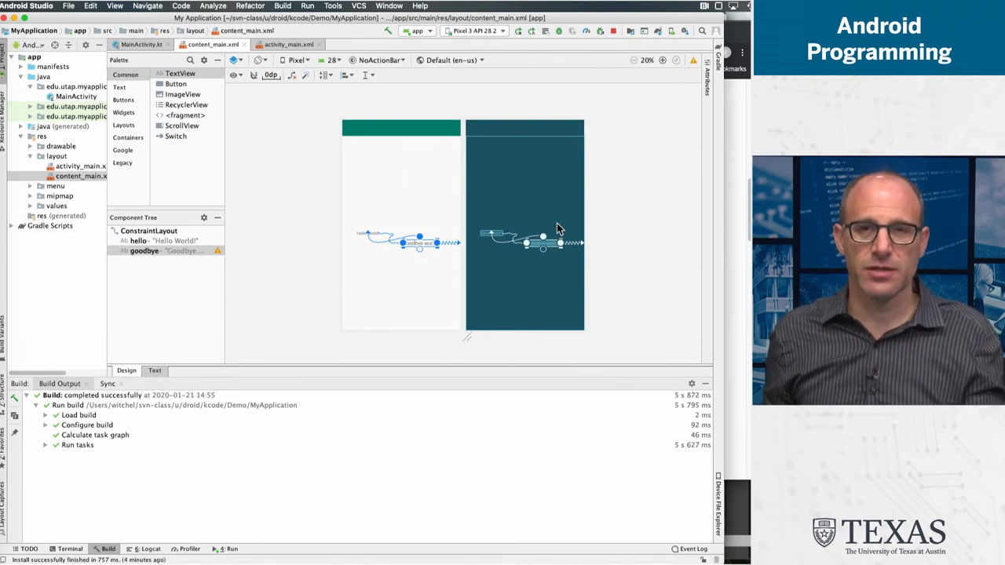
mouse_move(542, 233)
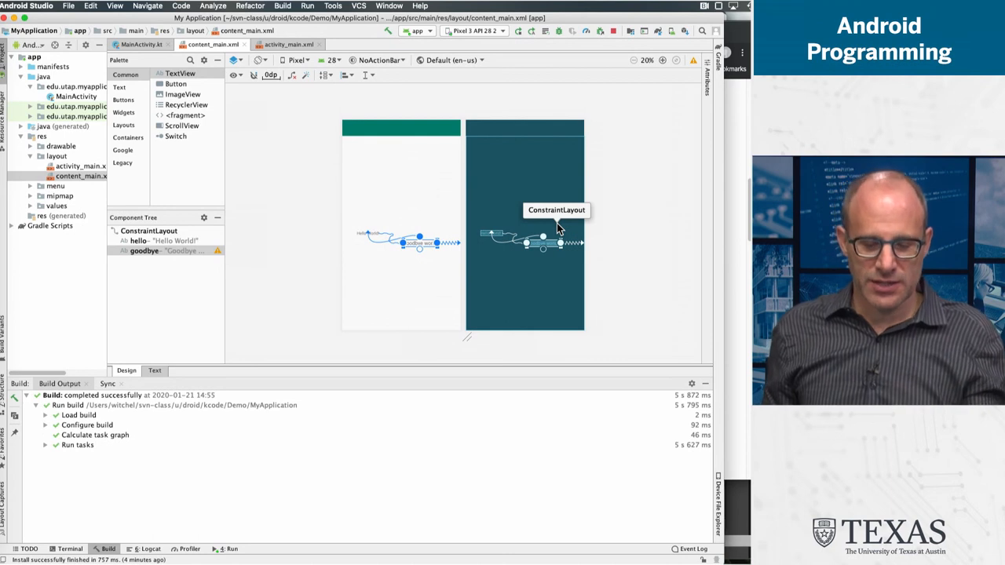
mouse_move(557, 228)
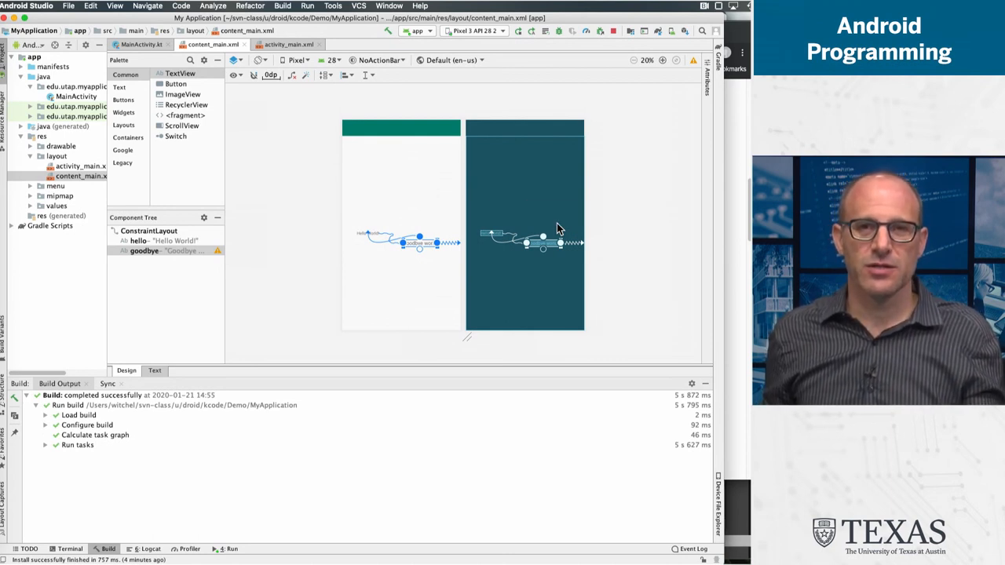